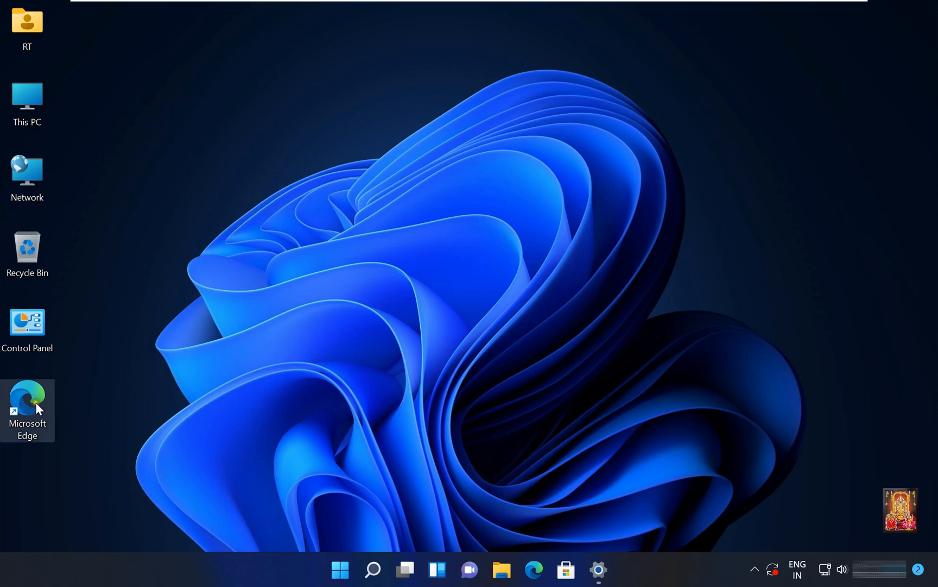
Launch Microsoft Edge and run a Google search for 'download libre office'.
double_click(27, 398)
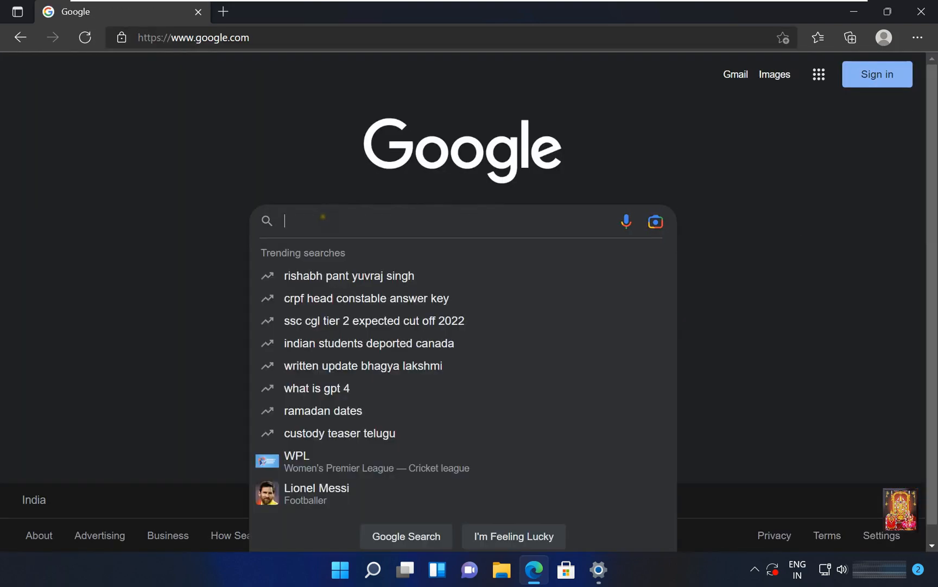
type("downl")
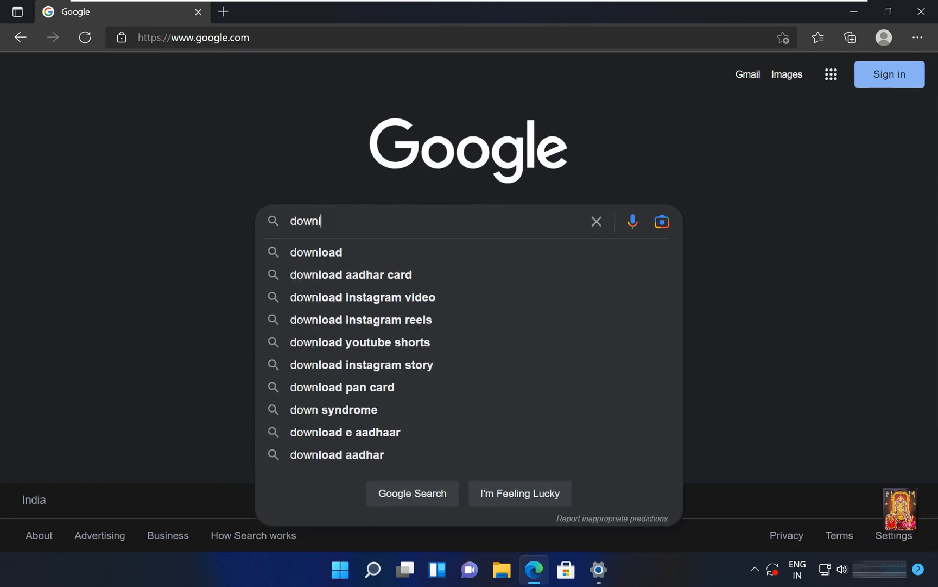
type("oad l")
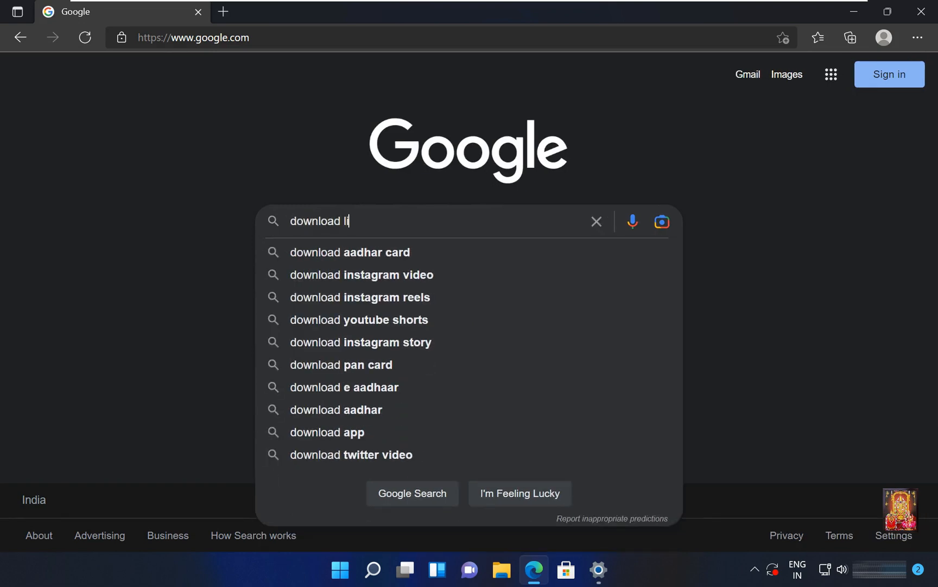
type("ibre office")
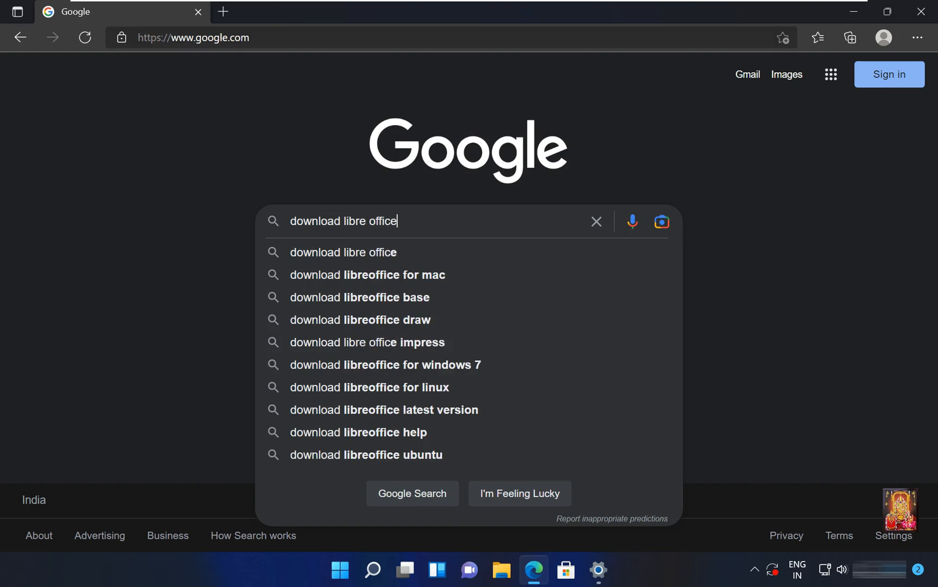
key("Return")
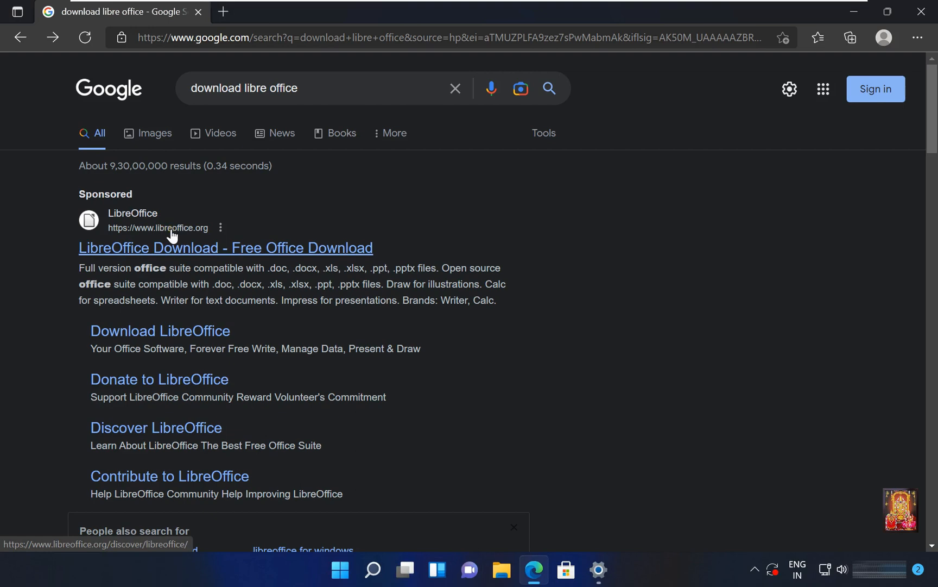
Follow the sponsored LibreOffice result and head to the Download LibreOffice page via the DOWNLOAD menu.
left_click(225, 247)
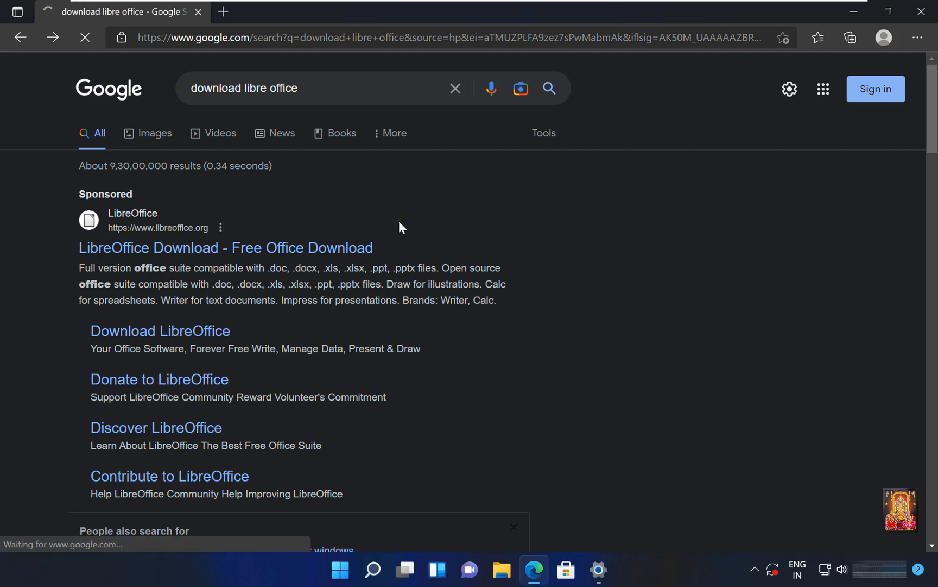
left_click(157, 427)
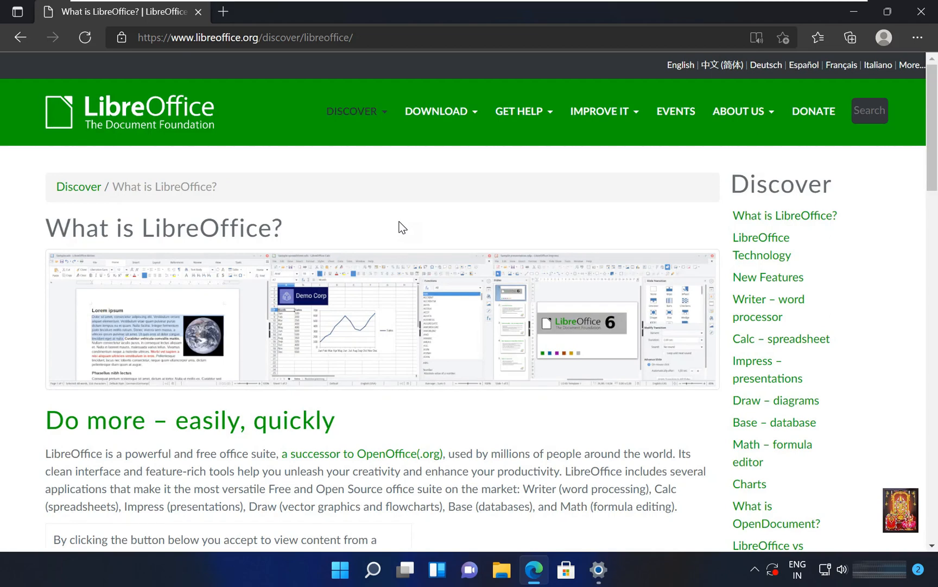
mouse_move(440, 113)
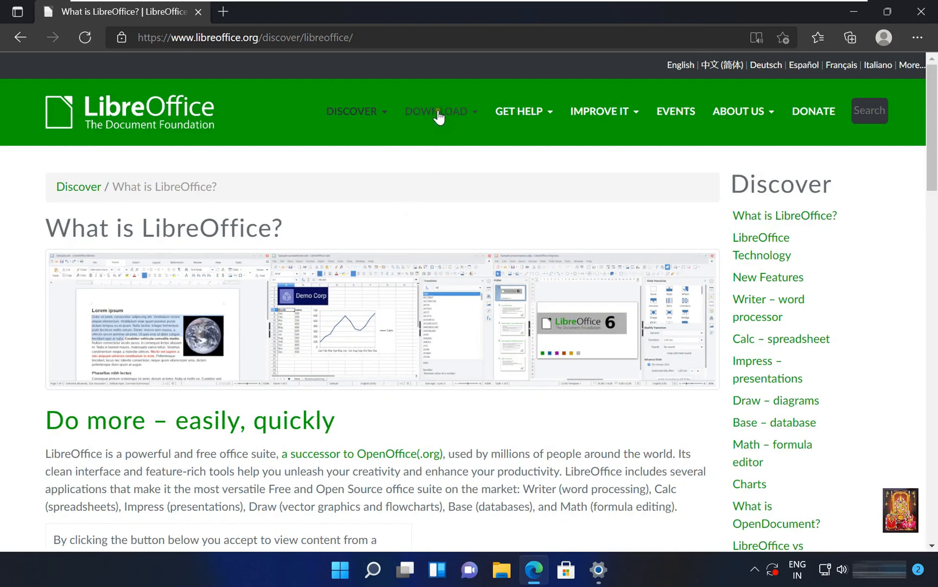
left_click(438, 111)
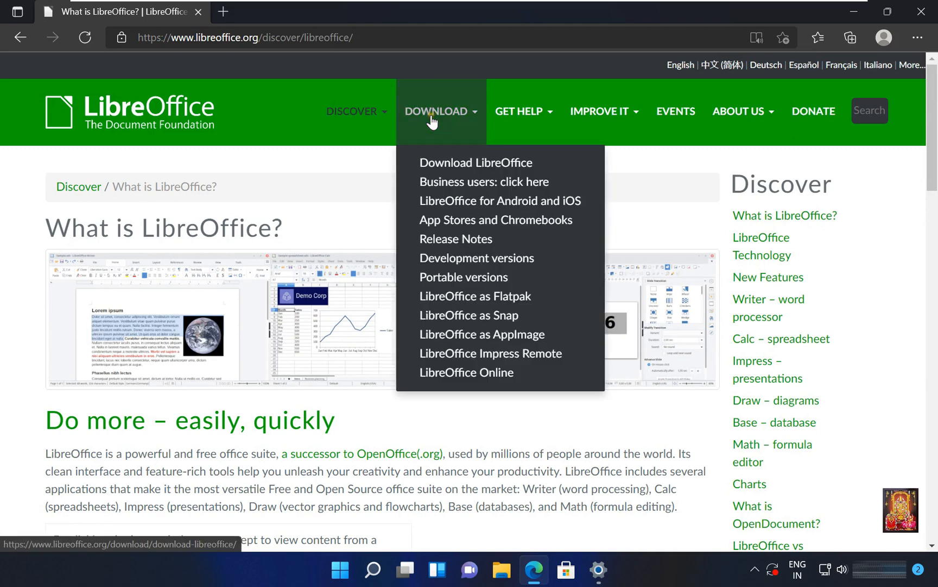
mouse_move(509, 169)
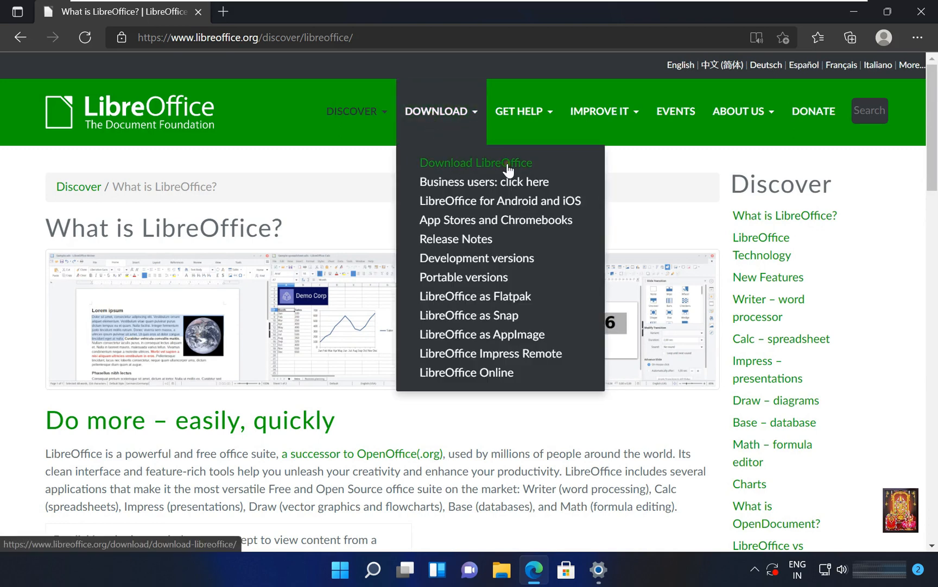
left_click(475, 162)
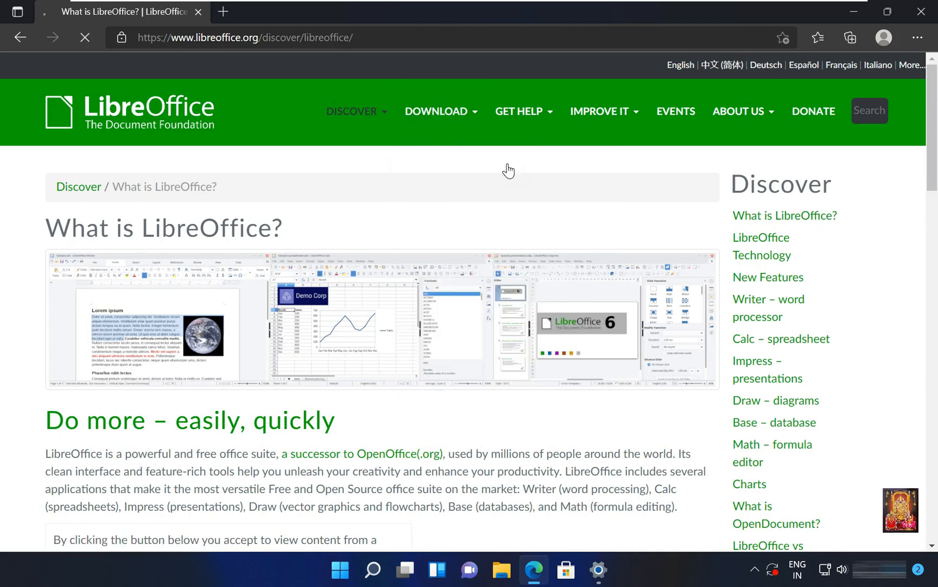
Start downloading the LibreOffice 7.5.1 installer for Windows (64-bit).
left_click(436, 110)
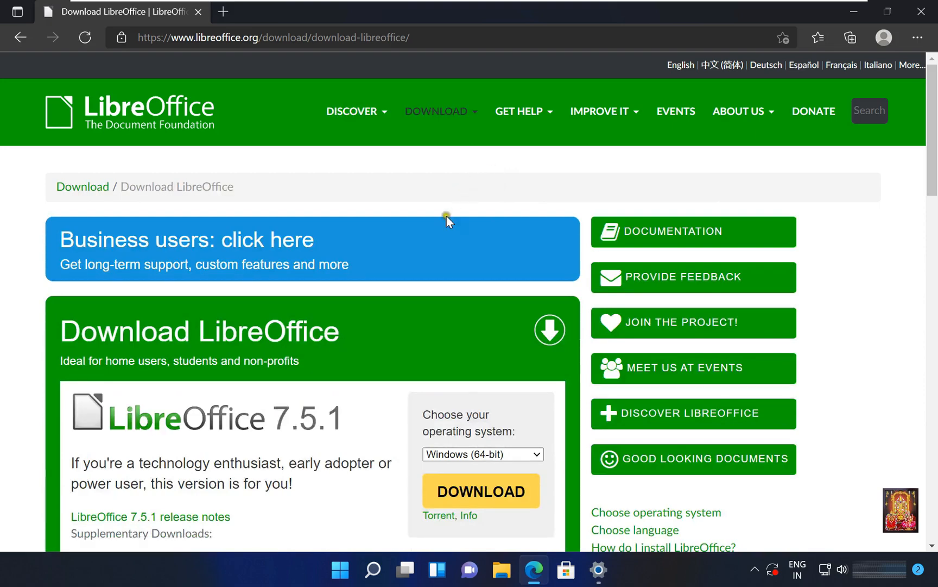
scroll("down", 3)
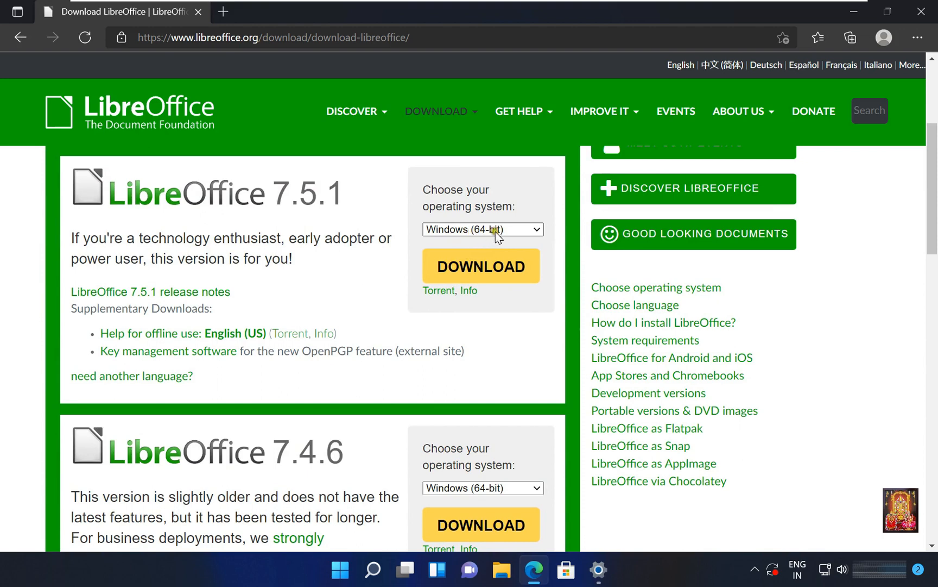
mouse_move(481, 267)
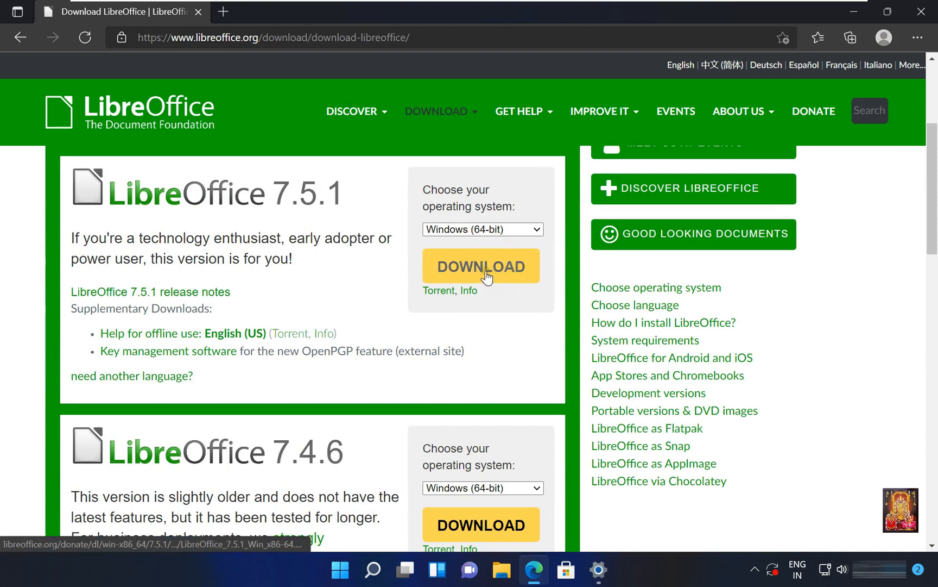
left_click(480, 266)
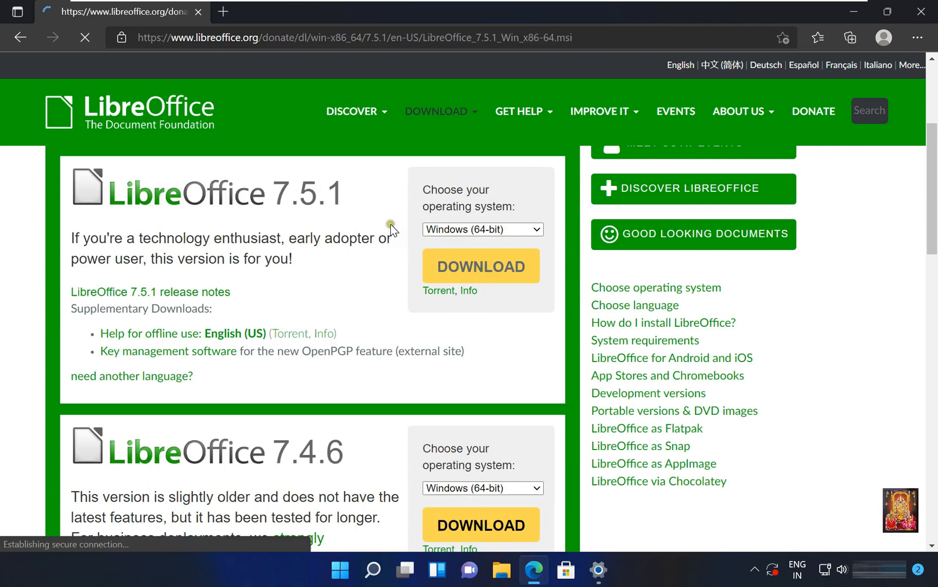
left_click(481, 266)
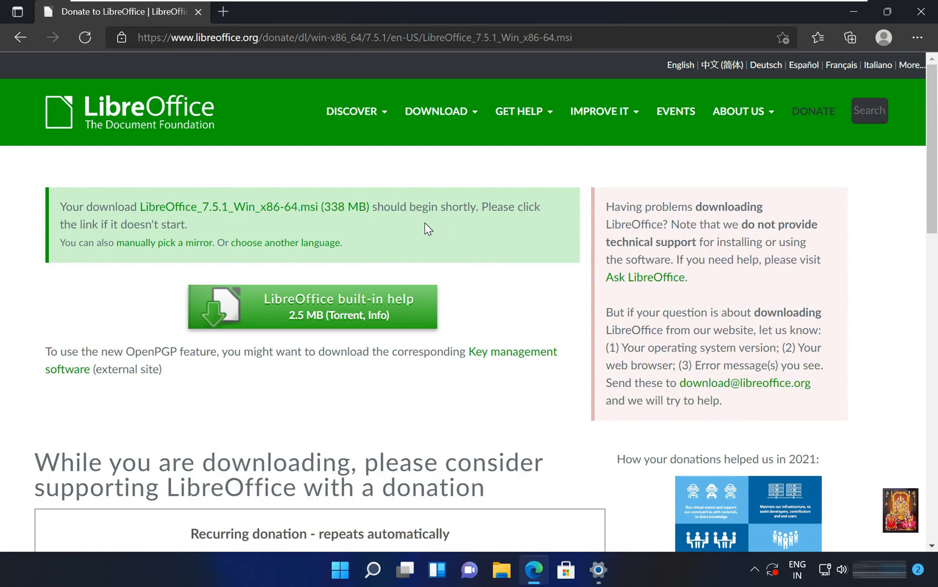
Watch the LibreOffice_7.5.1_Win_x86-64.msi download complete, then close Edge.
left_click(849, 37)
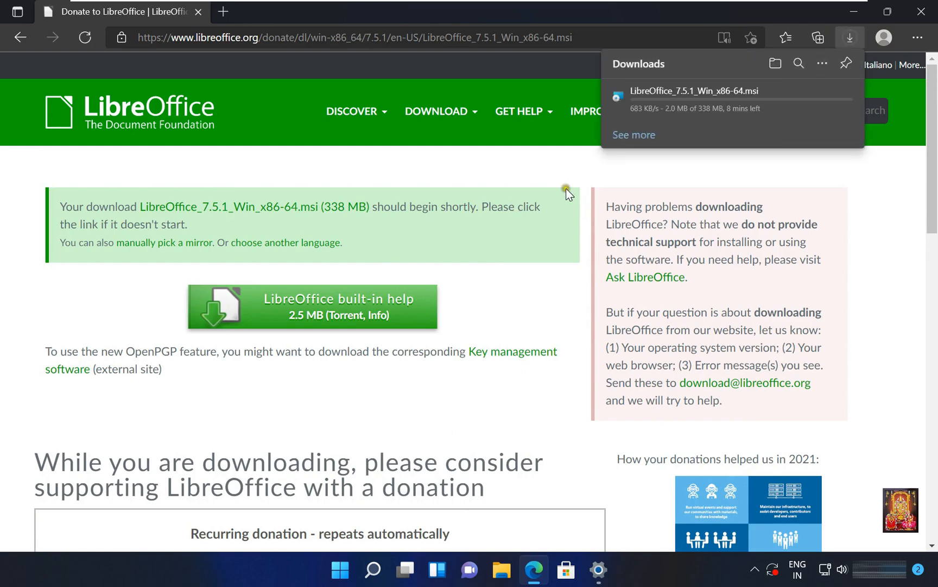
mouse_move(699, 126)
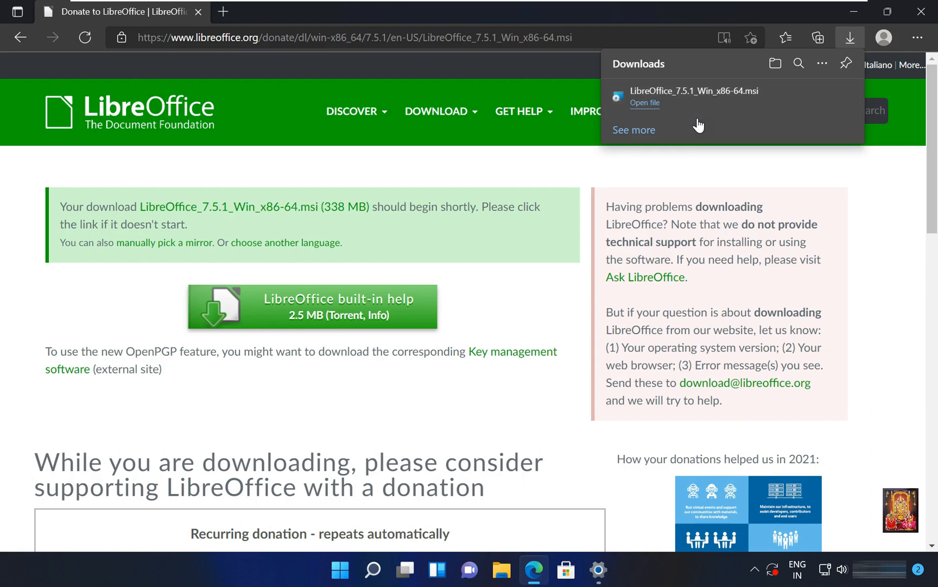
mouse_move(675, 123)
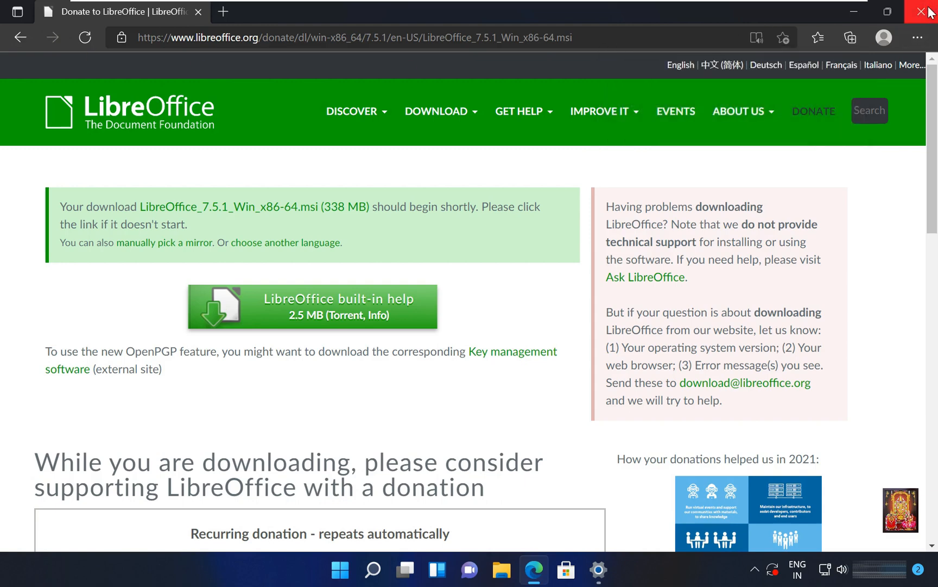
left_click(924, 11)
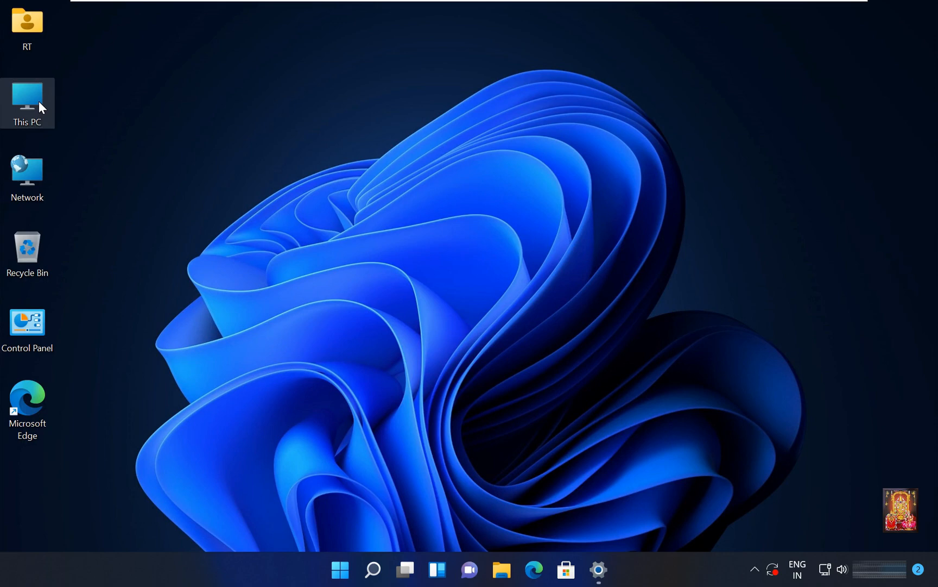
Browse to the Downloads folder in File Explorer and view the installer file's context options.
double_click(28, 101)
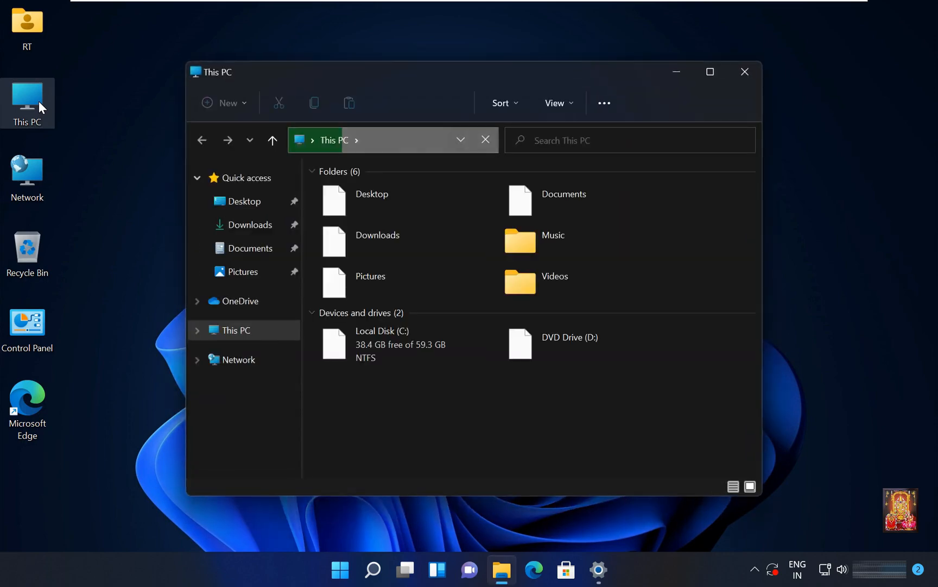
left_click(250, 223)
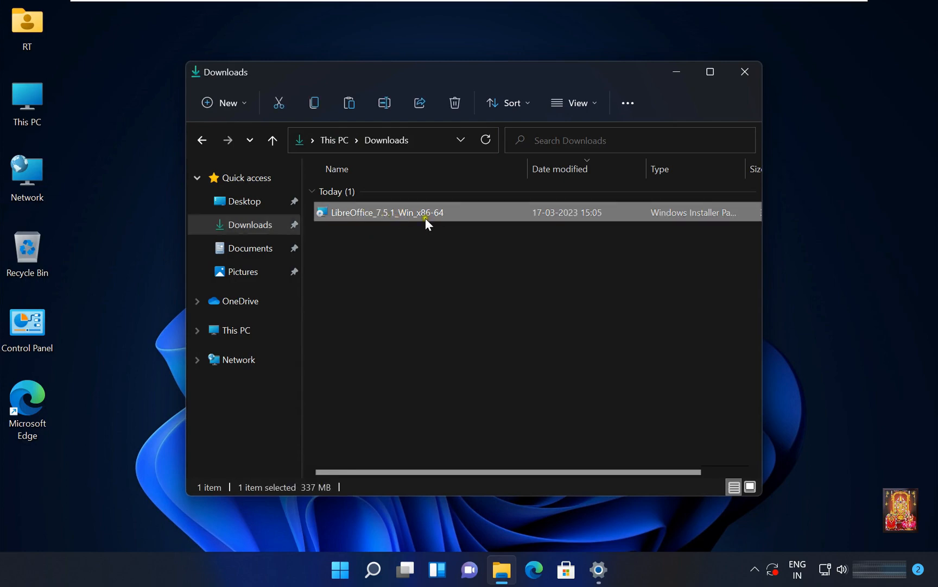
mouse_move(430, 217)
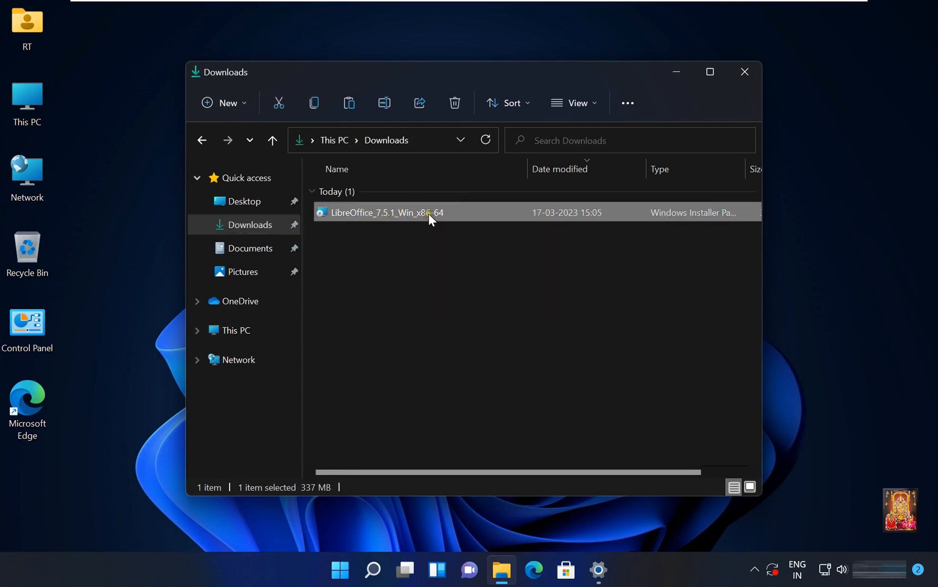
right_click(388, 213)
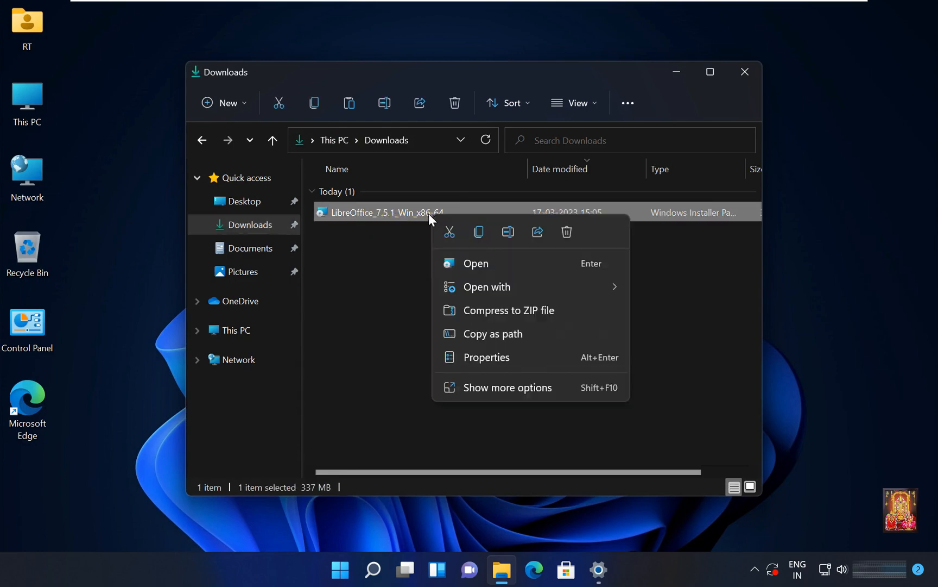
mouse_move(477, 232)
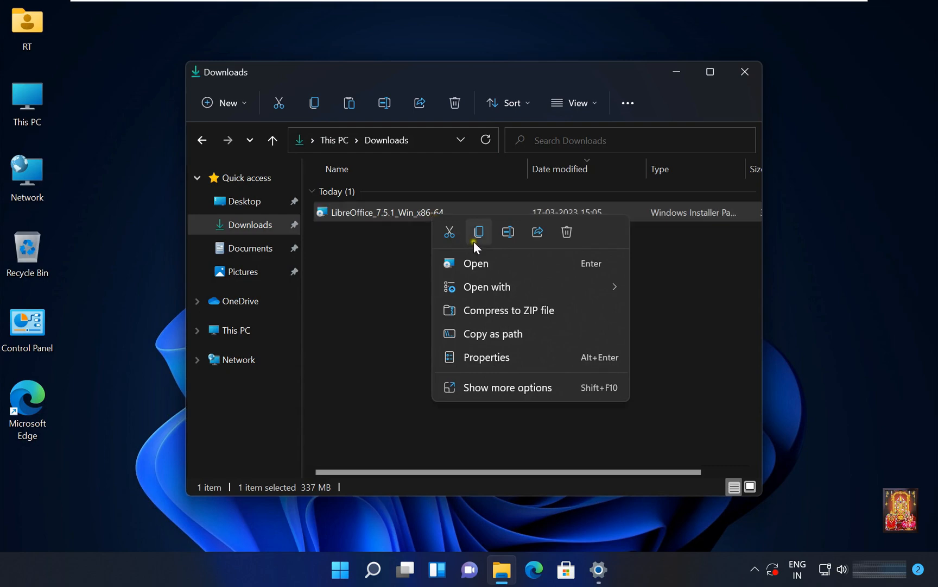
left_click(490, 266)
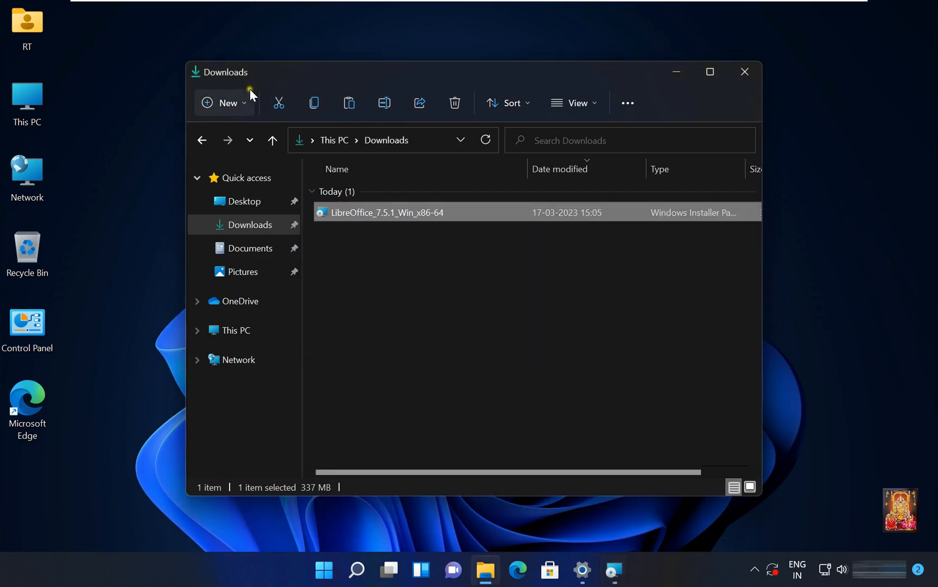
Run the installer through Typical setup with a desktop shortcut and begin installing LibreOffice 7.5.1.2.
double_click(387, 212)
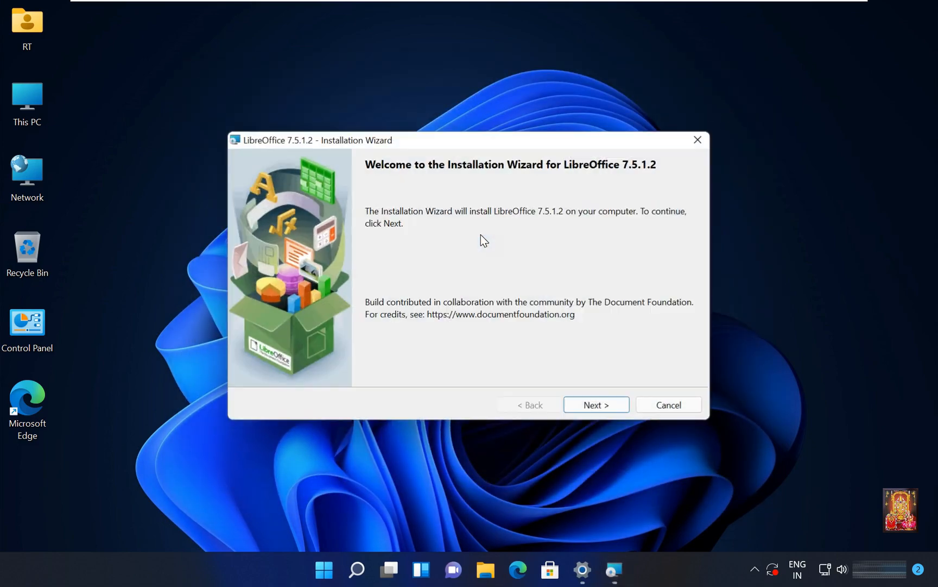
mouse_move(590, 180)
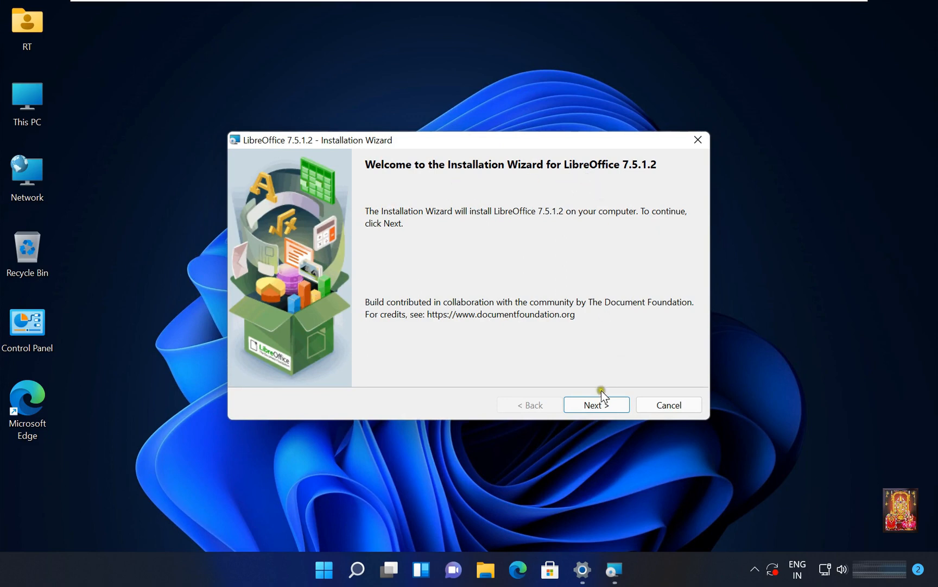
left_click(597, 405)
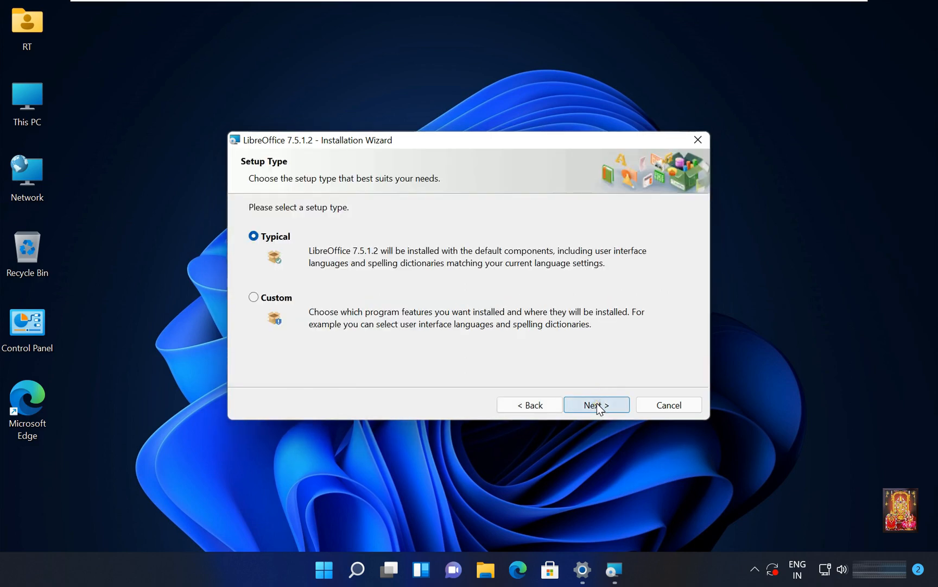
left_click(597, 404)
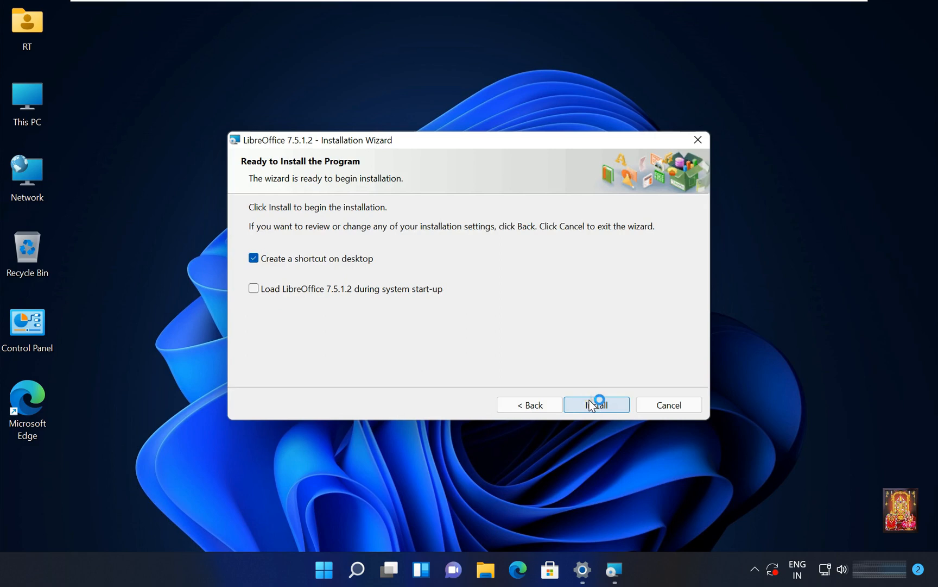
left_click(596, 405)
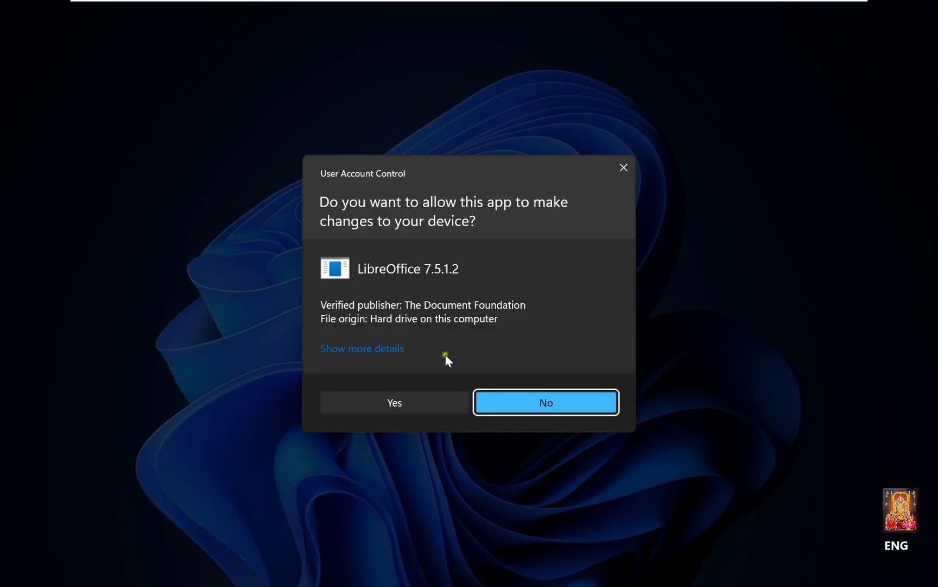
Allow the User Account Control prompt, let installation complete, and finish the wizard.
left_click(394, 401)
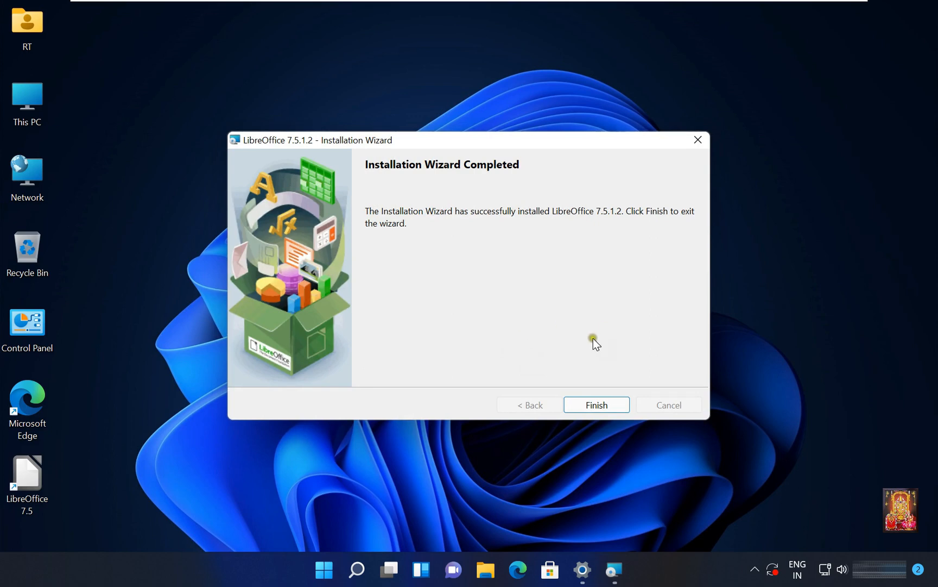
left_click(597, 404)
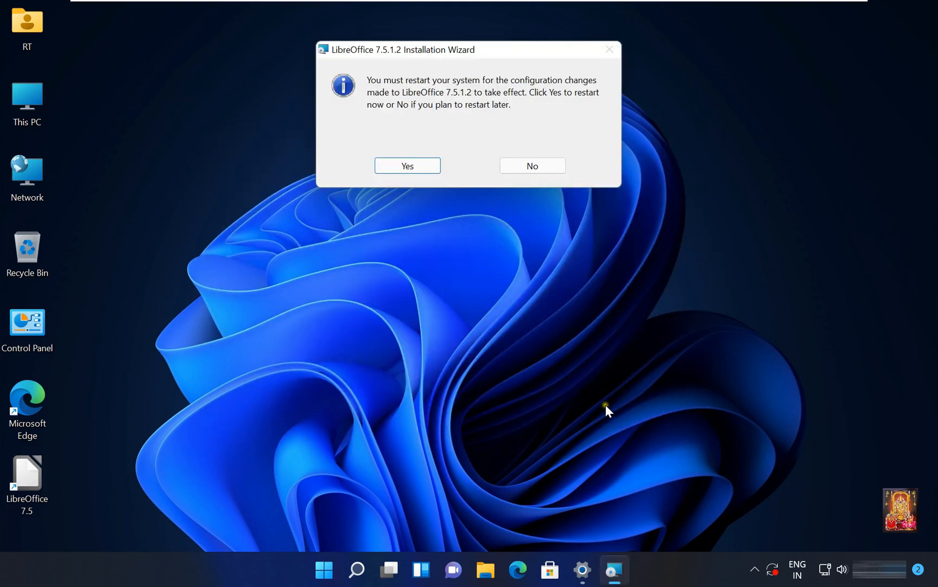
mouse_move(514, 111)
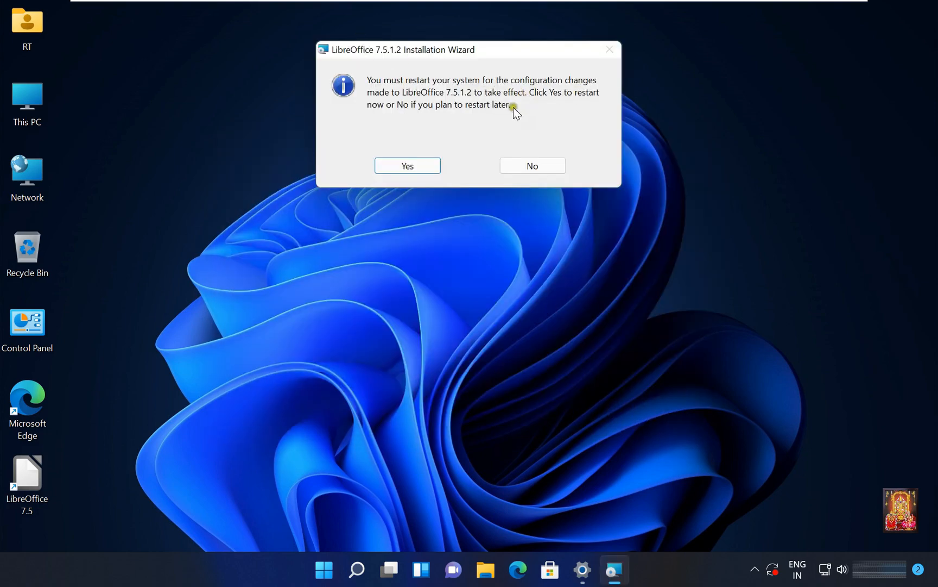
Restart Windows and sign back in with the account password.
left_click(531, 165)
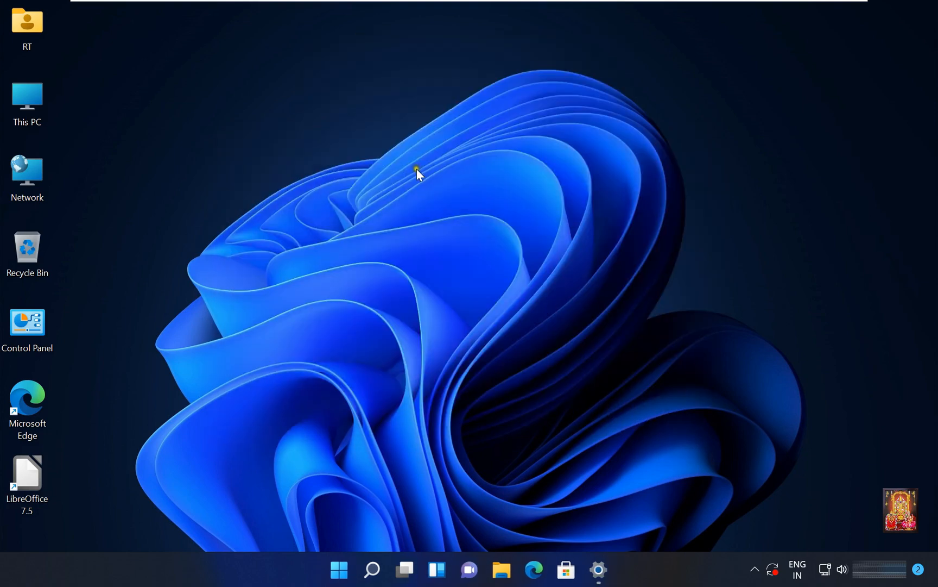
key("Win+l")
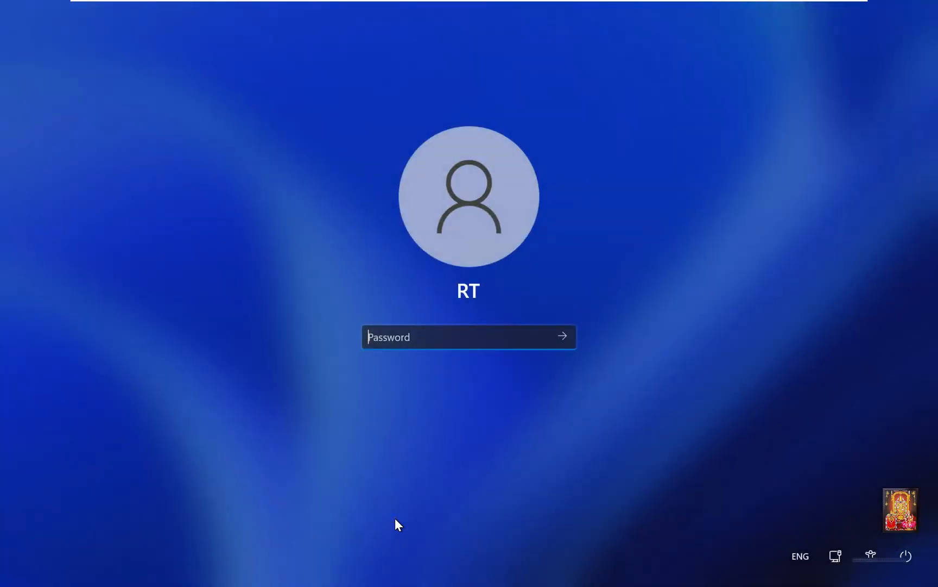
type("password")
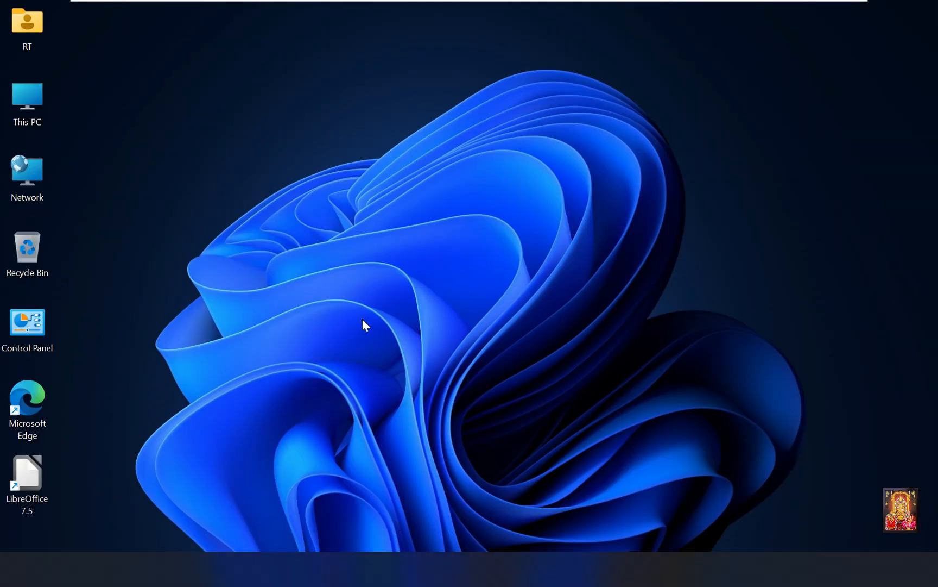
mouse_move(275, 365)
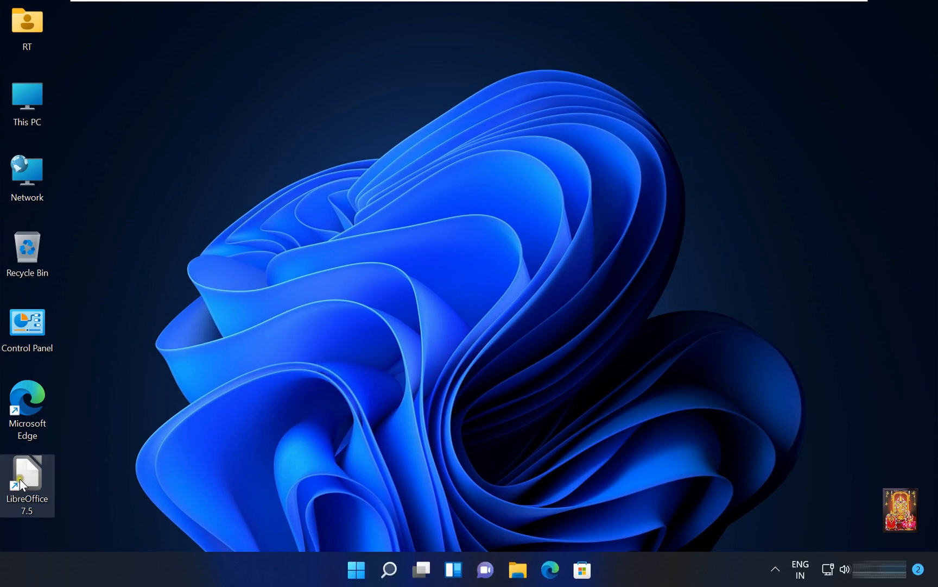
mouse_move(27, 476)
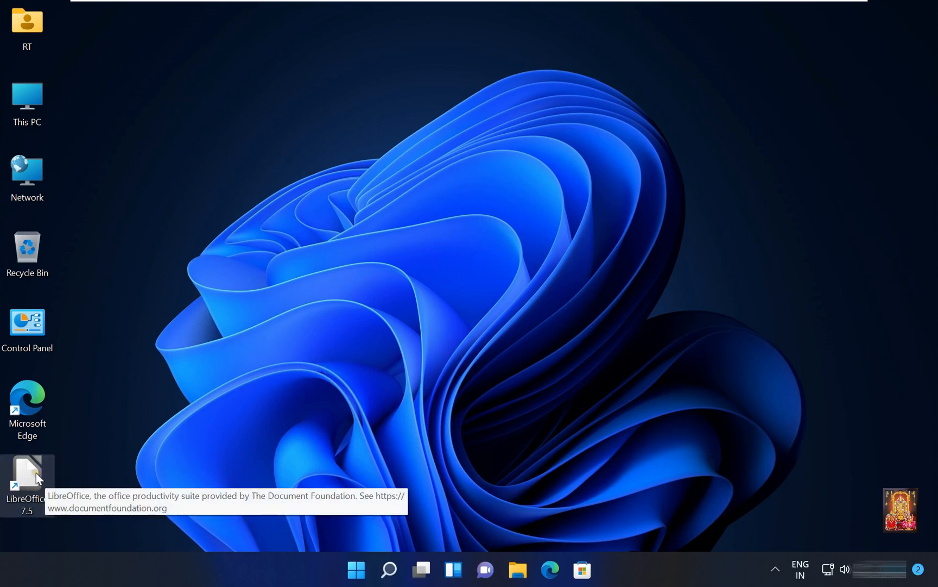
mouse_move(213, 375)
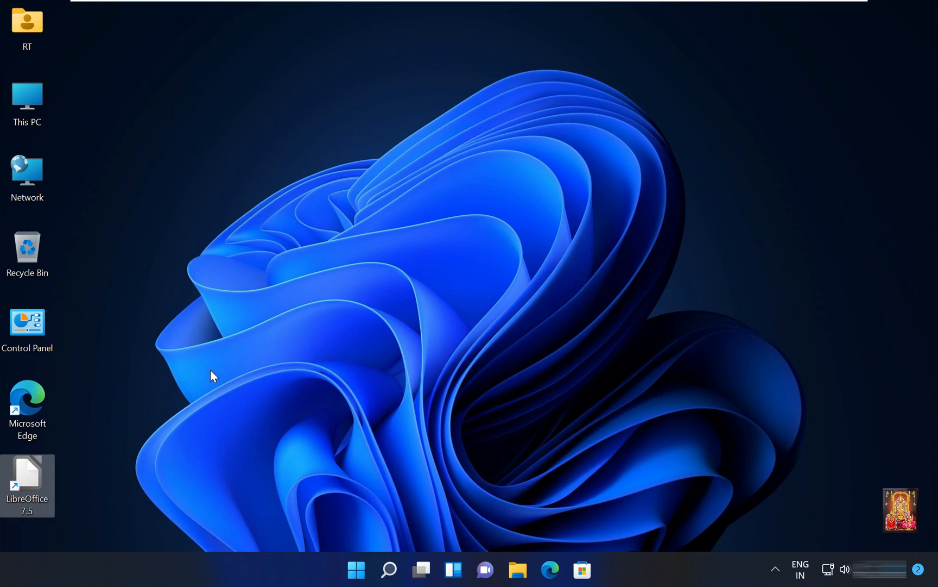
mouse_move(285, 333)
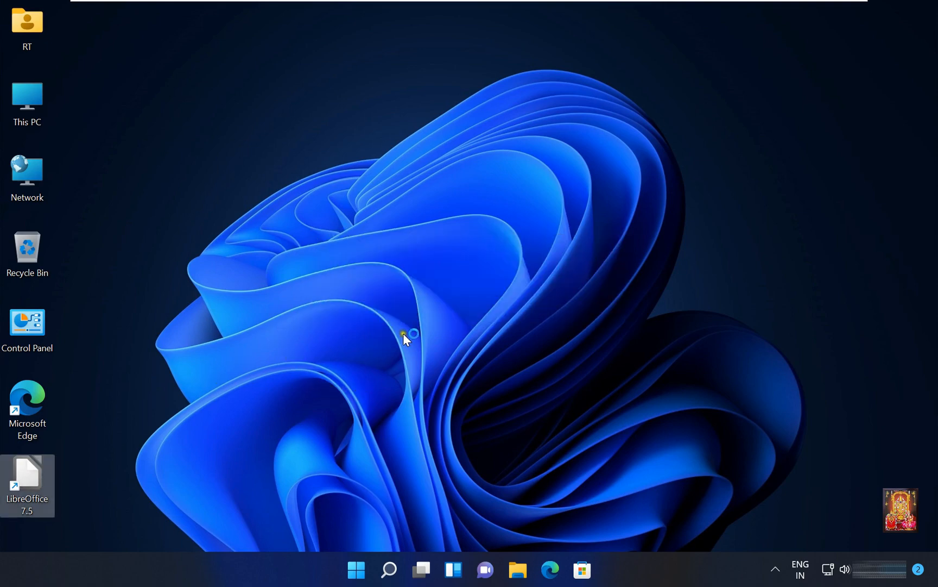
Launch LibreOffice 7.5 from its desktop shortcut.
double_click(27, 479)
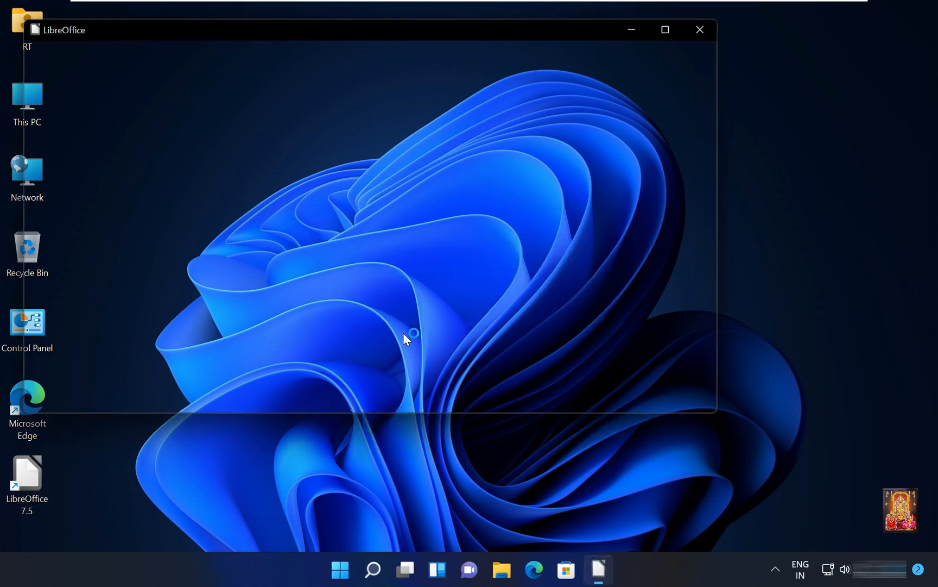
mouse_move(656, 69)
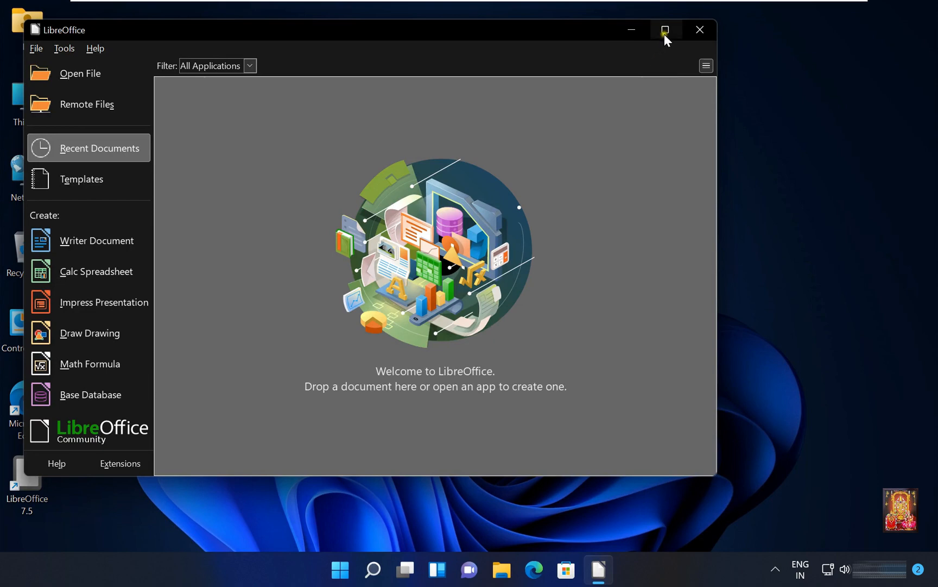
Maximize the Start Center and create a new blank Writer document.
left_click(664, 29)
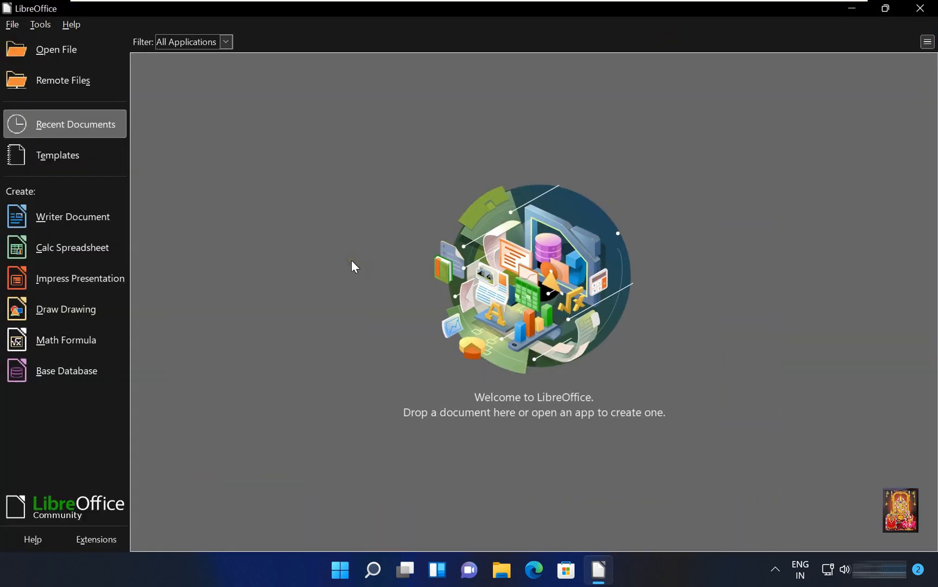
mouse_move(73, 216)
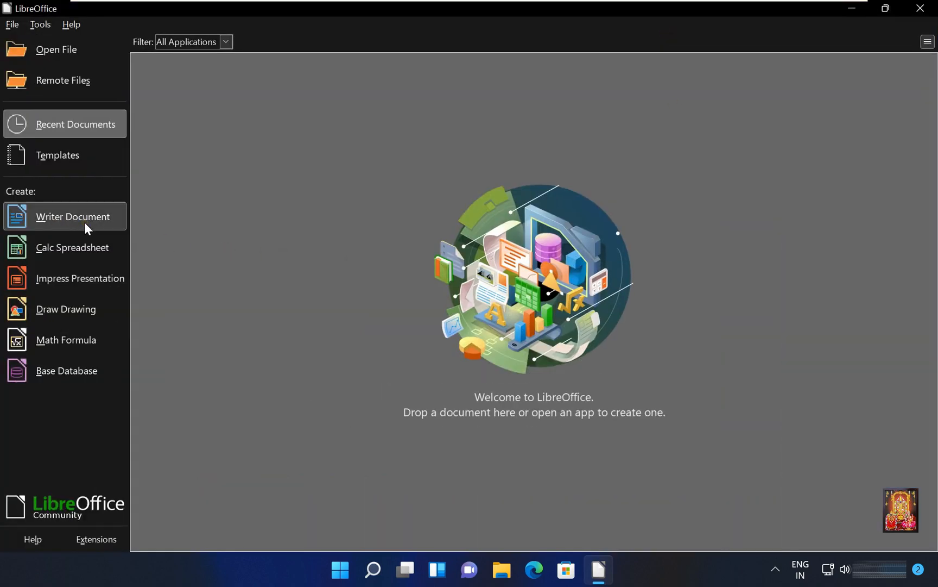
mouse_move(375, 235)
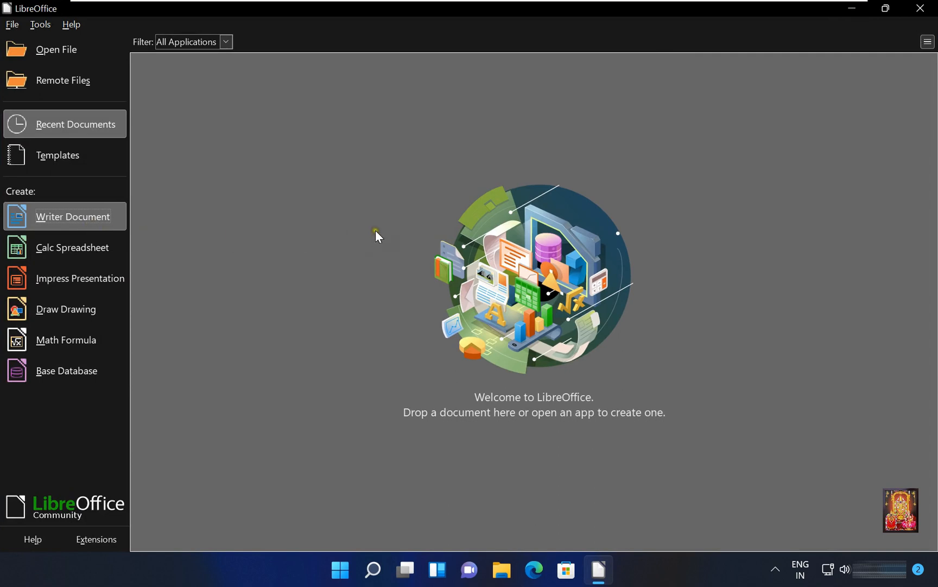
mouse_move(382, 243)
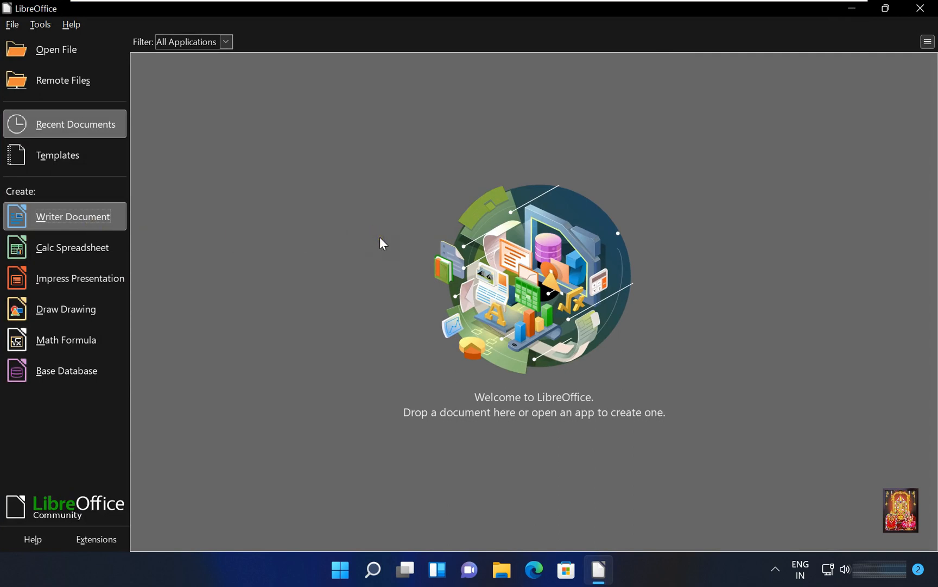
left_click(73, 216)
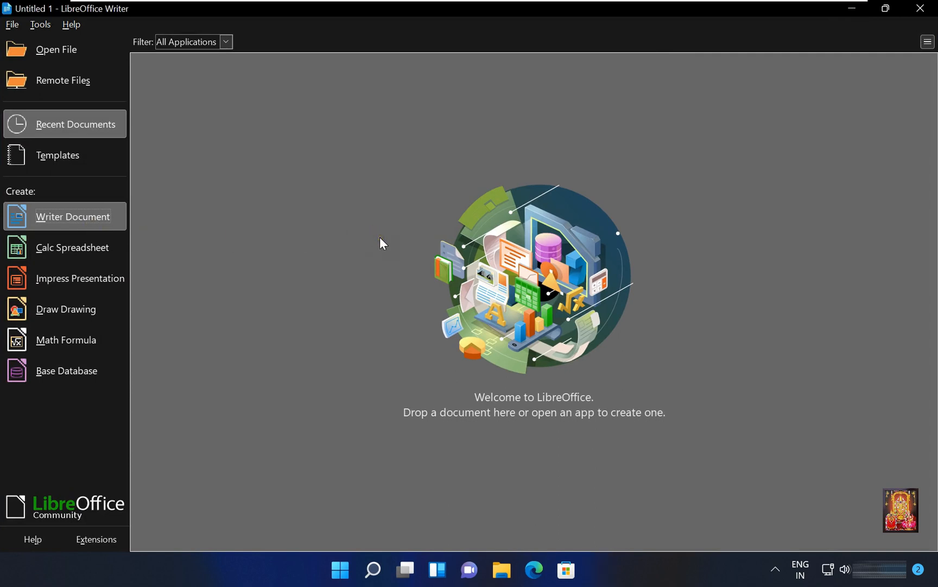
Create a new blank Writer document and dismiss the Tip of the Day.
left_click(72, 216)
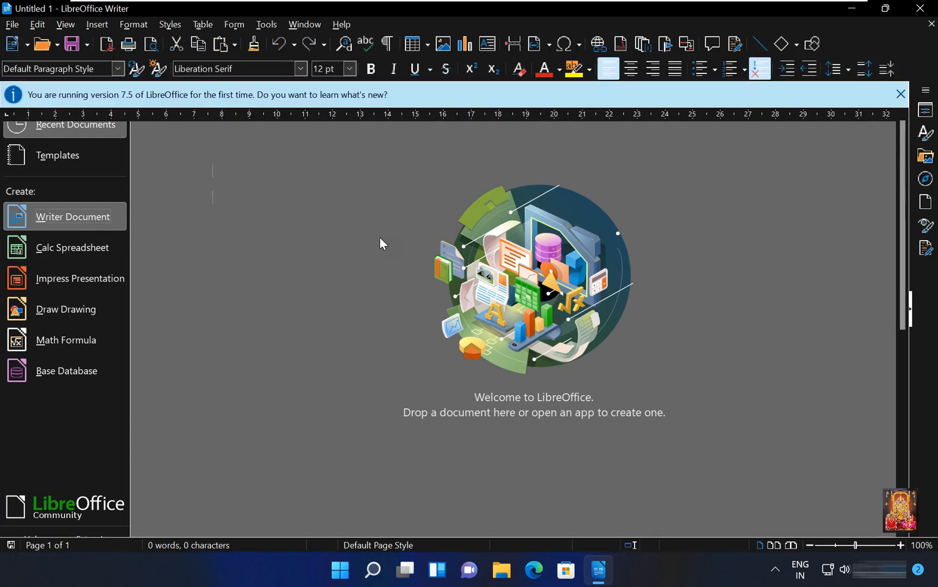
left_click(73, 216)
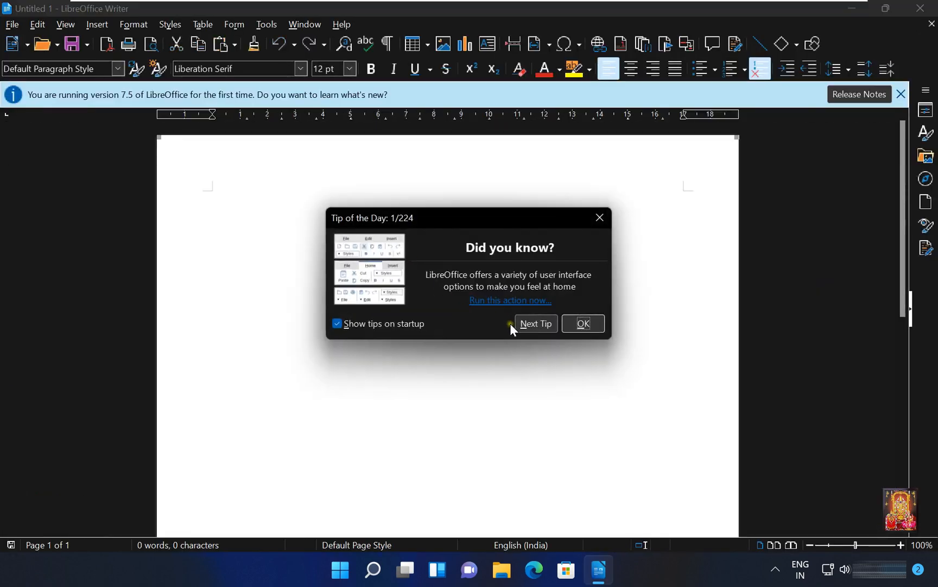
mouse_move(535, 323)
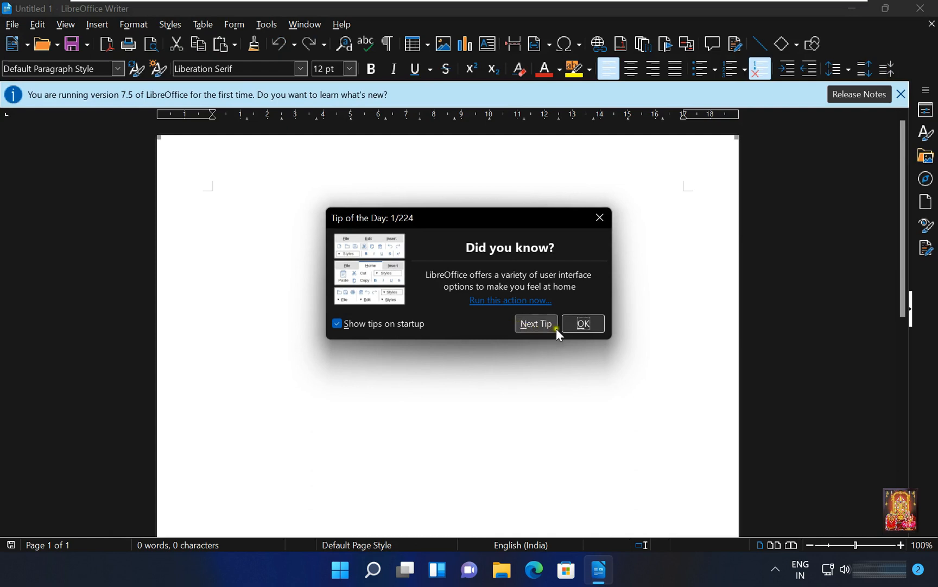
left_click(582, 324)
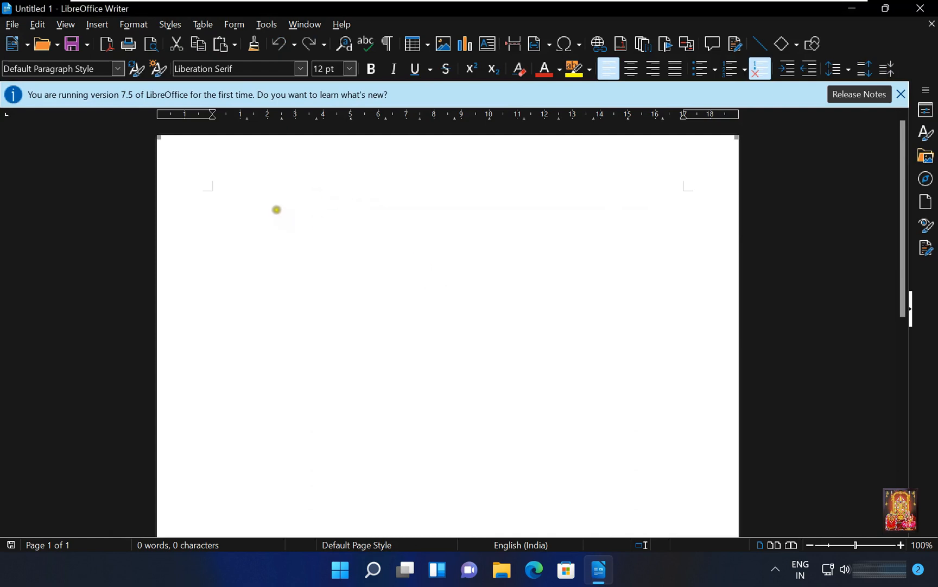
mouse_move(276, 209)
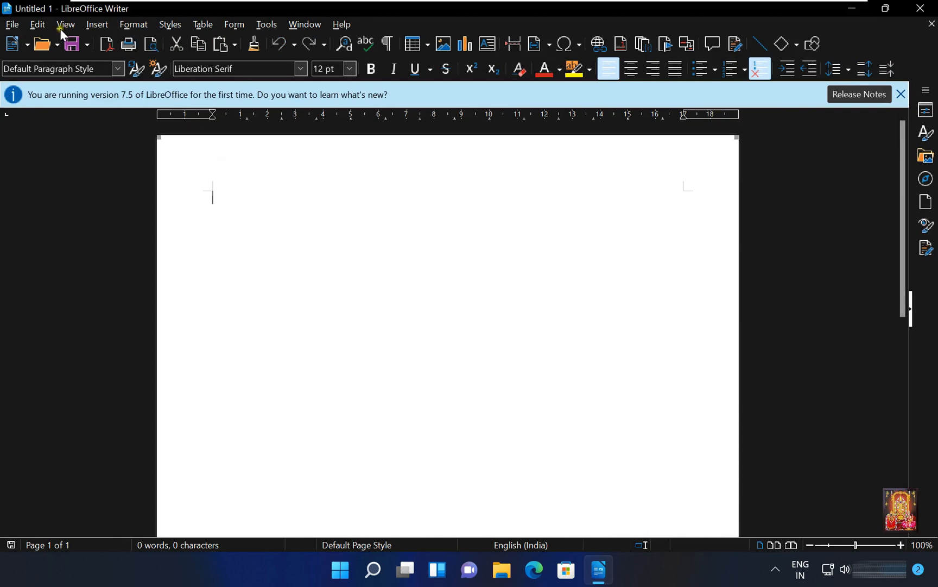
Browse the View, File and Styles menus to look over Writer's interface.
left_click(65, 24)
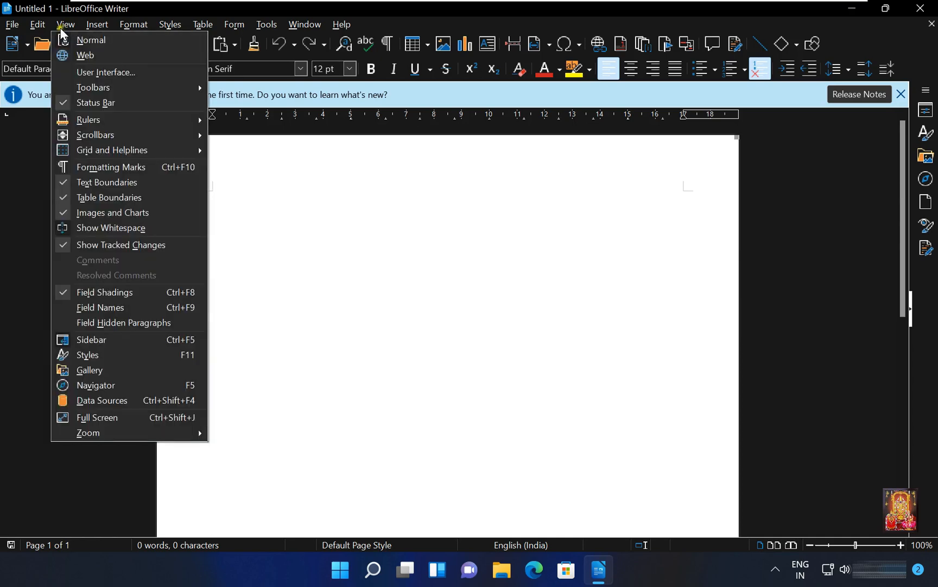
left_click(11, 24)
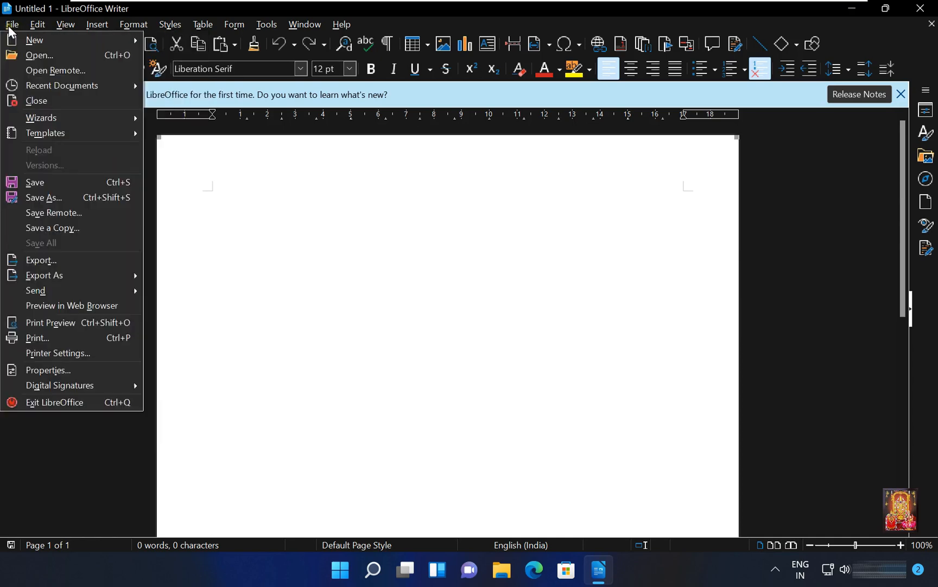
left_click(169, 24)
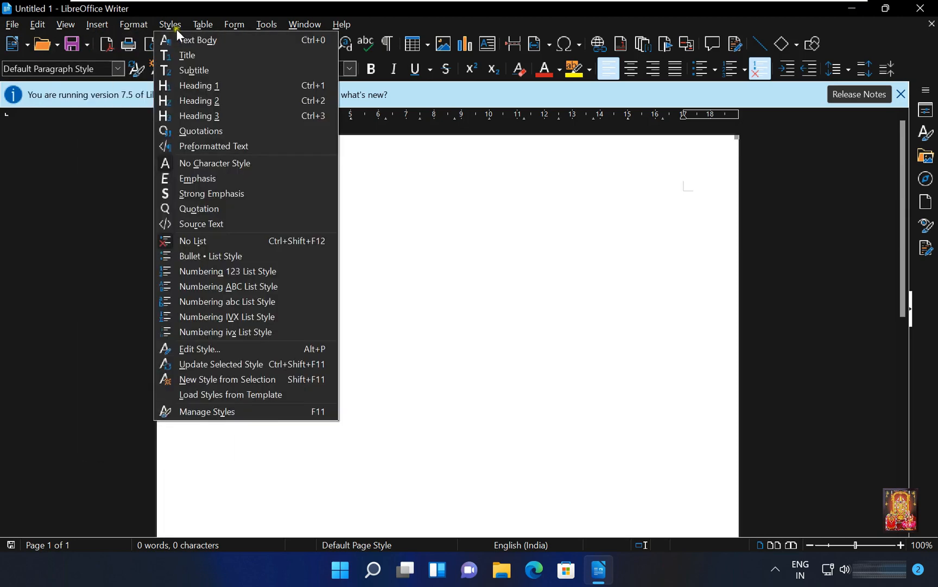
left_click(266, 24)
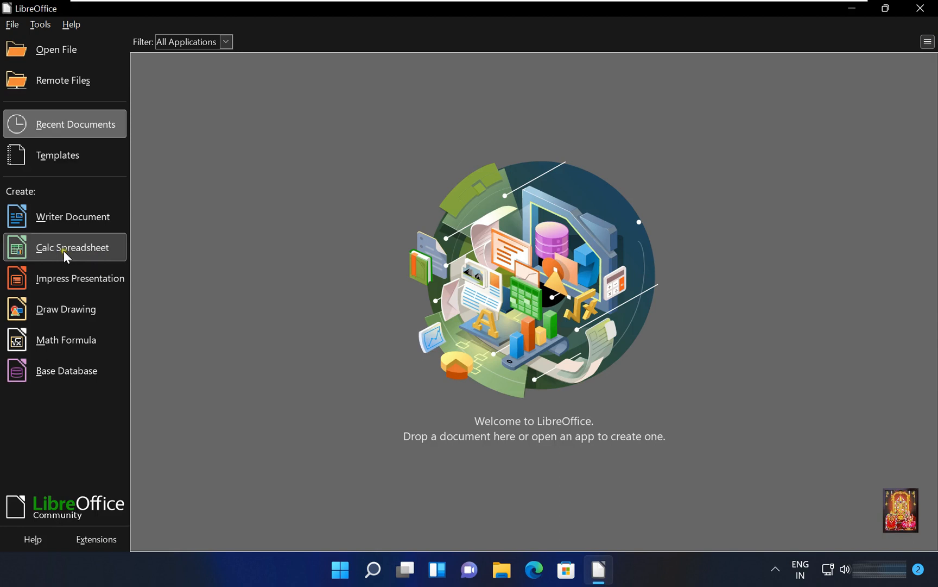
Create a new blank Calc spreadsheet from the Start Center.
left_click(72, 247)
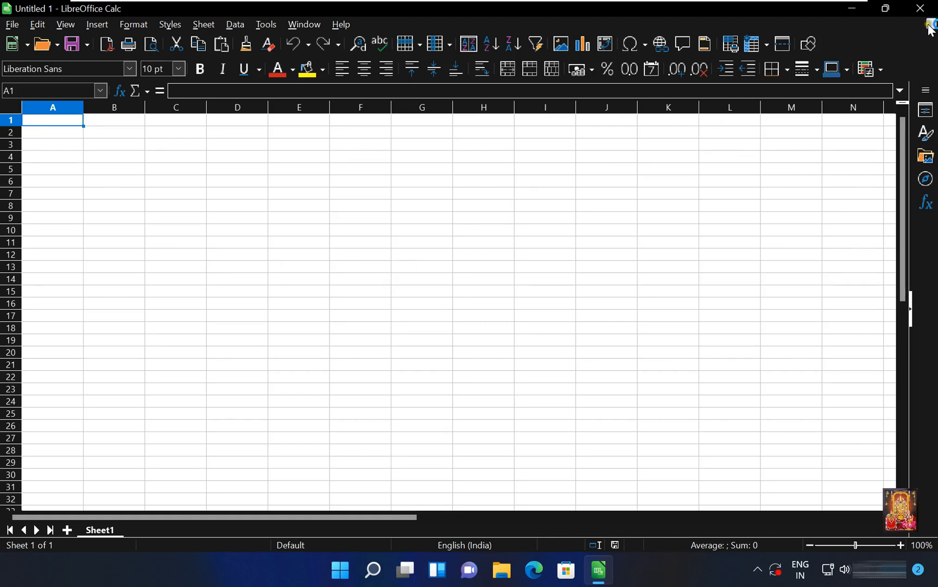
Close the spreadsheet, create an Impress presentation from the Blue Curve template and hide the sidebar.
left_click(920, 8)
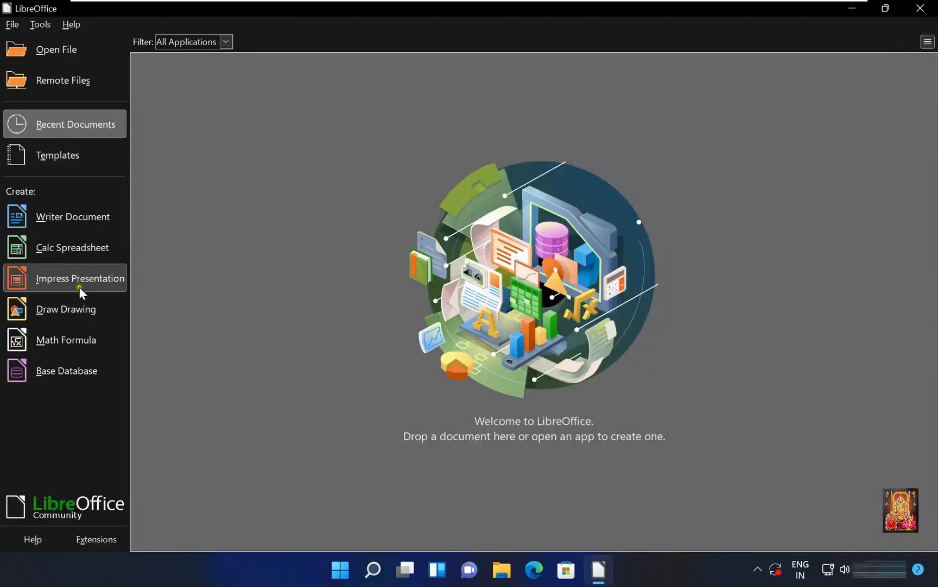
left_click(81, 277)
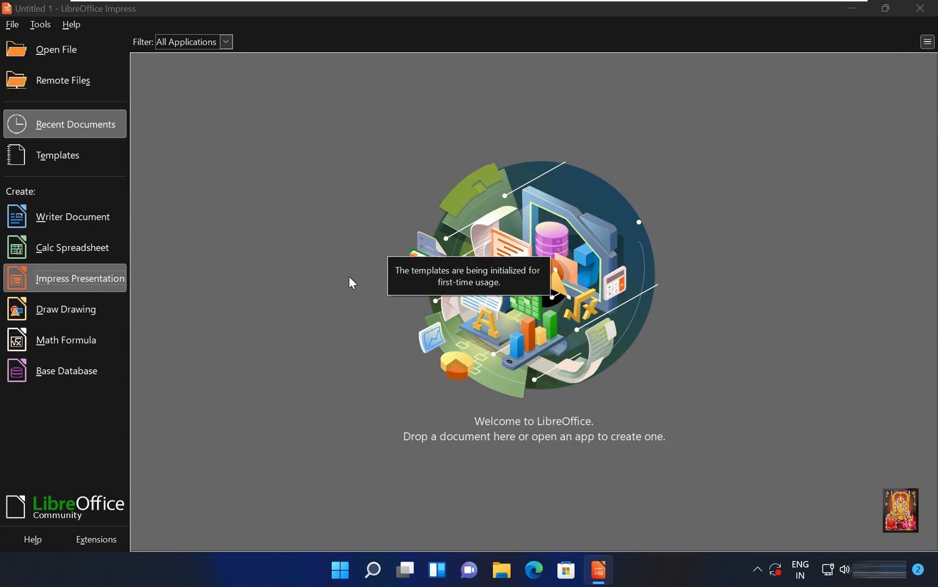
left_click(80, 277)
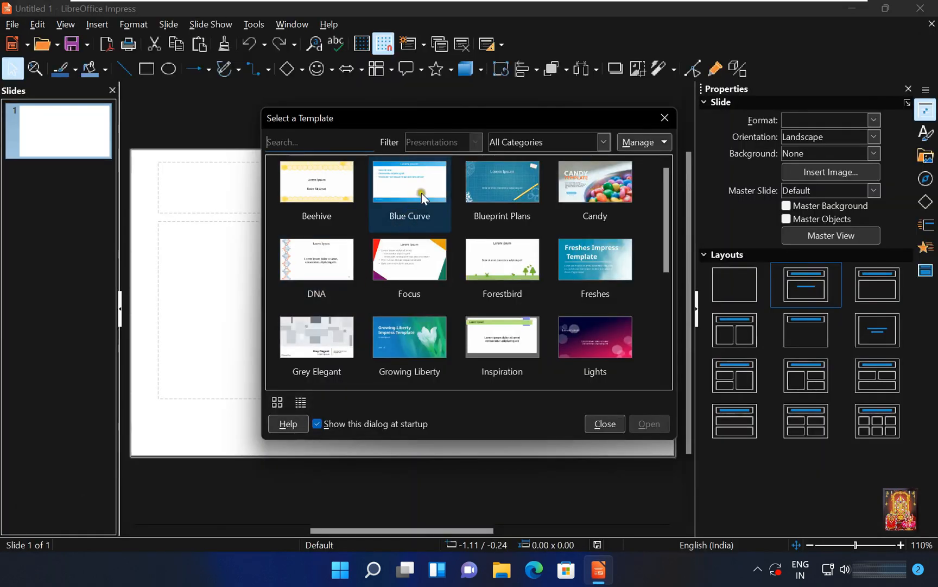
left_click(604, 424)
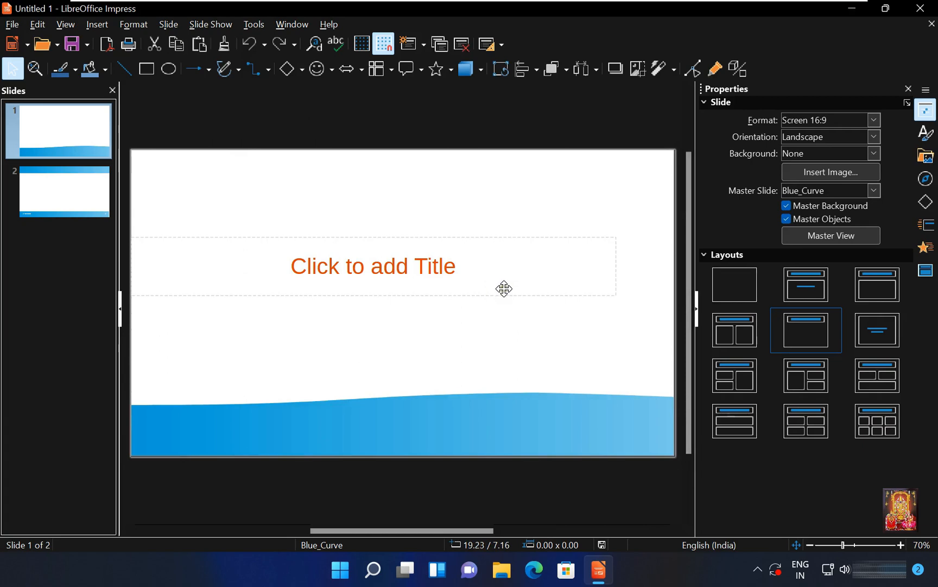
left_click(908, 88)
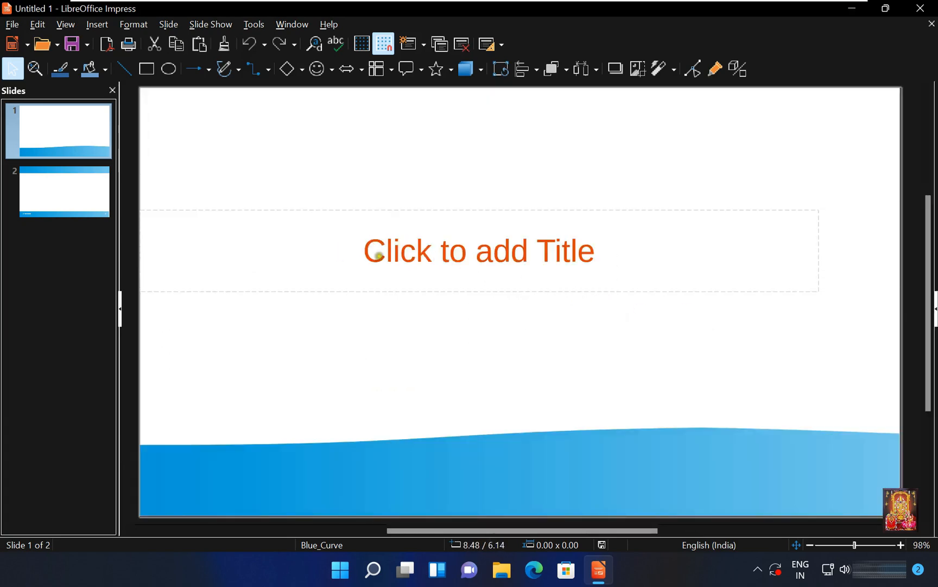
mouse_move(286, 258)
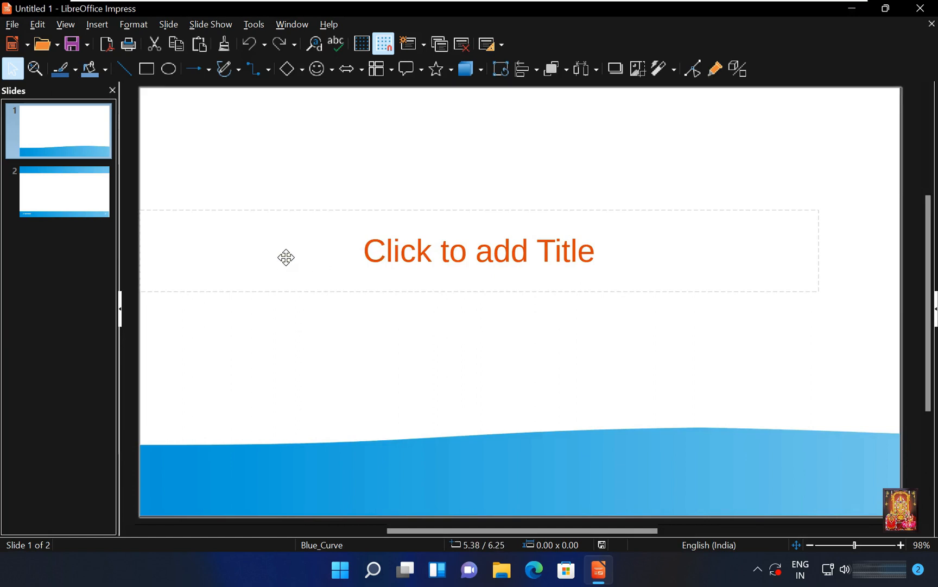
mouse_move(289, 252)
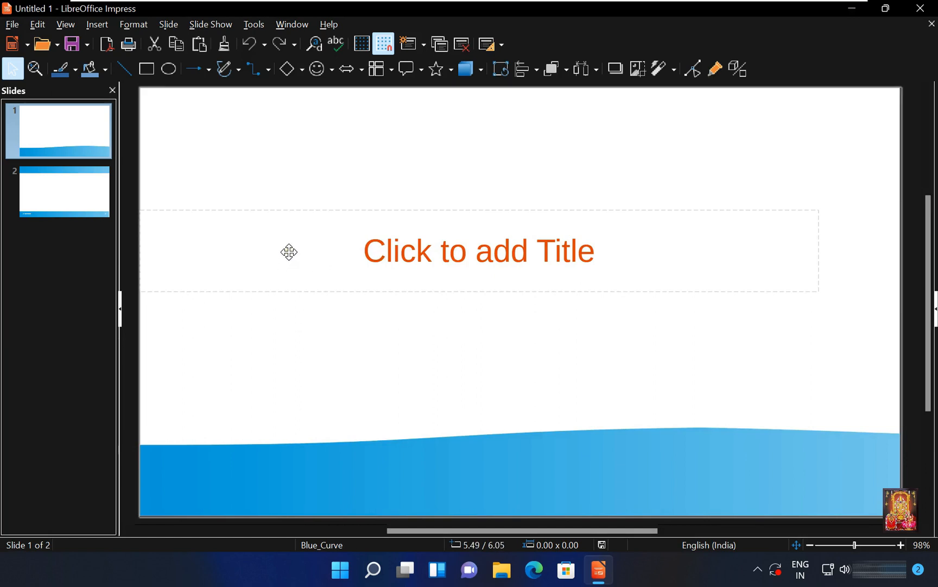
mouse_move(516, 266)
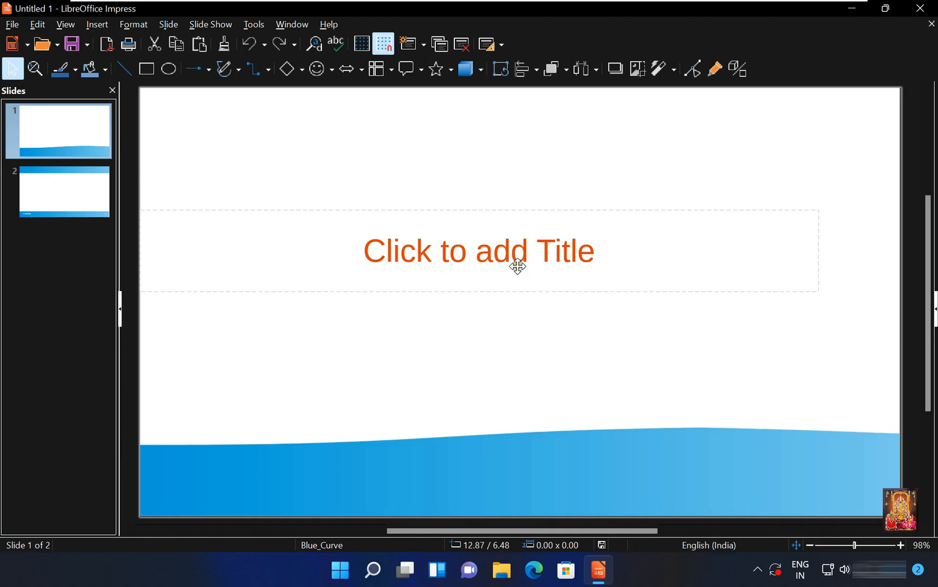
mouse_move(930, 29)
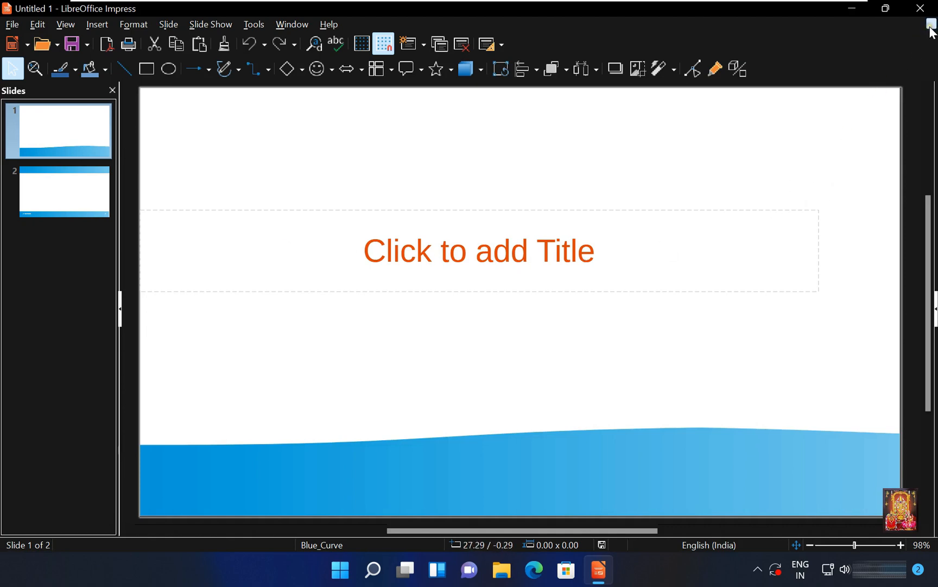
Close the presentation and the Start Center, quitting LibreOffice to the desktop.
left_click(925, 9)
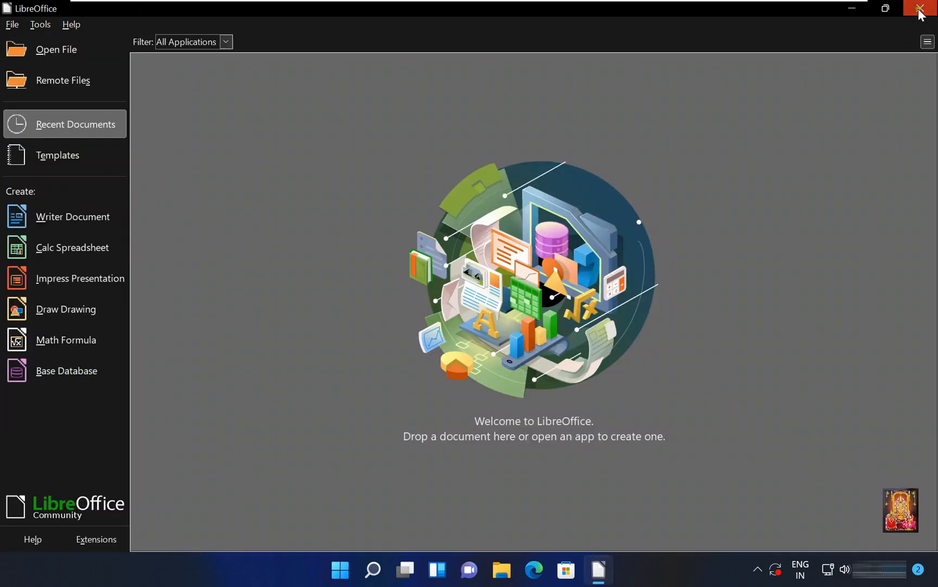
left_click(920, 8)
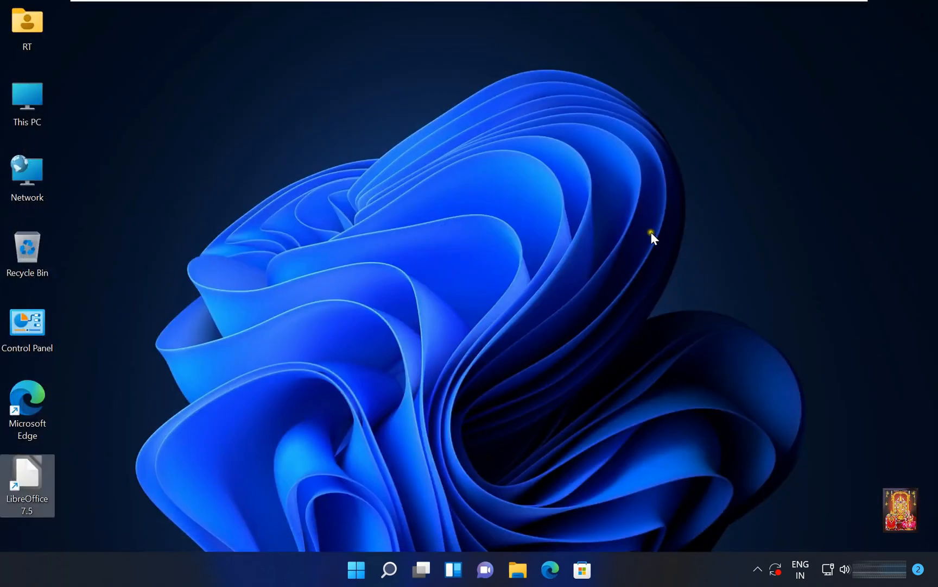